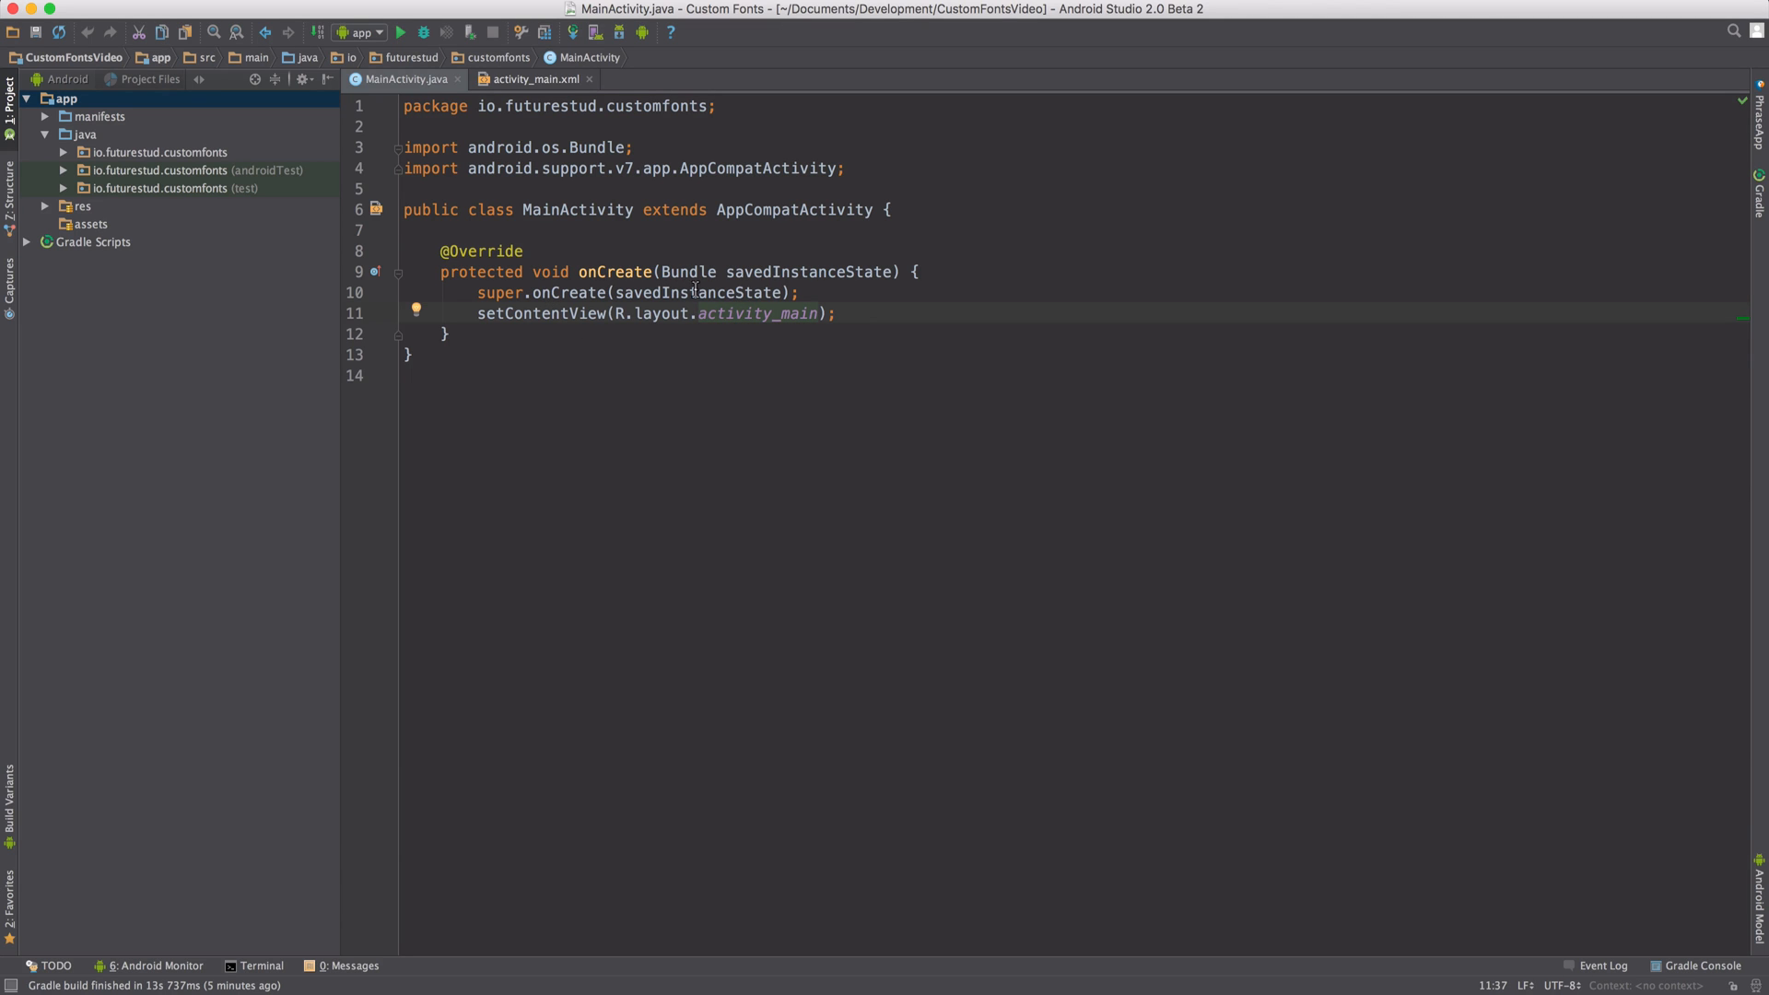
Select the 'Hello World!' activity_main_title TextView in the activity_main.xml design view
{"action": "left_click", "coordinate": [532, 79]}
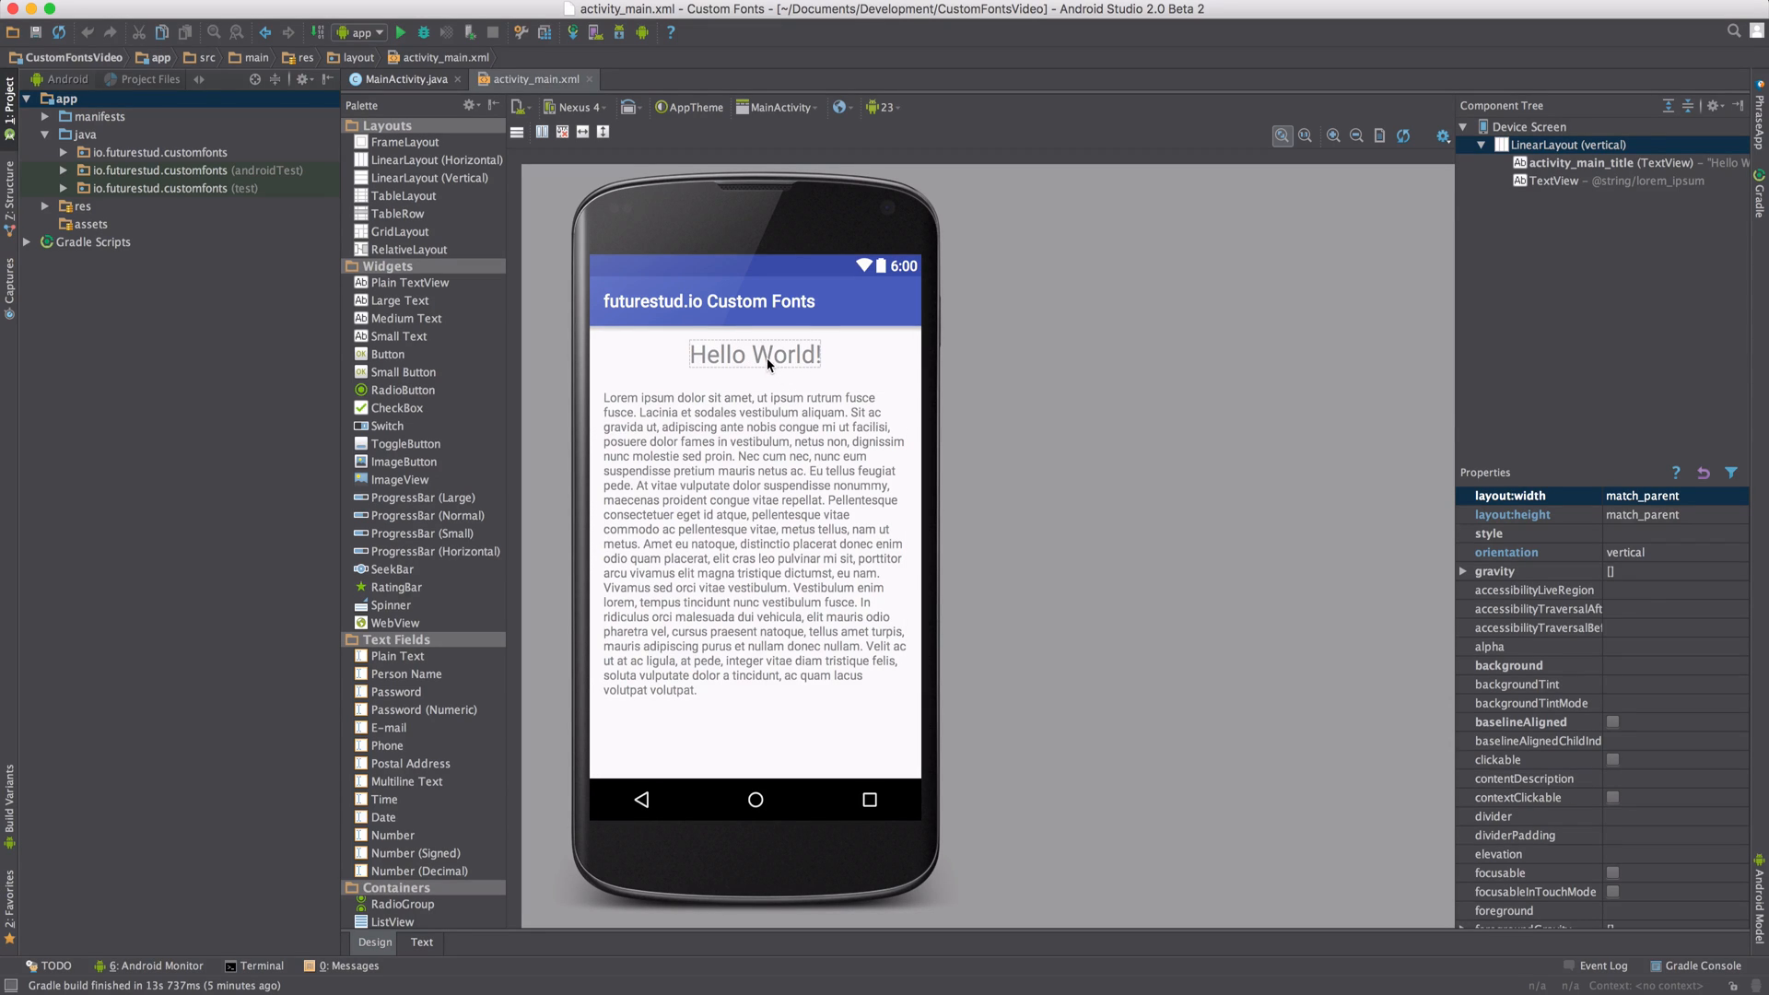
{"action": "left_click", "coordinate": [753, 354]}
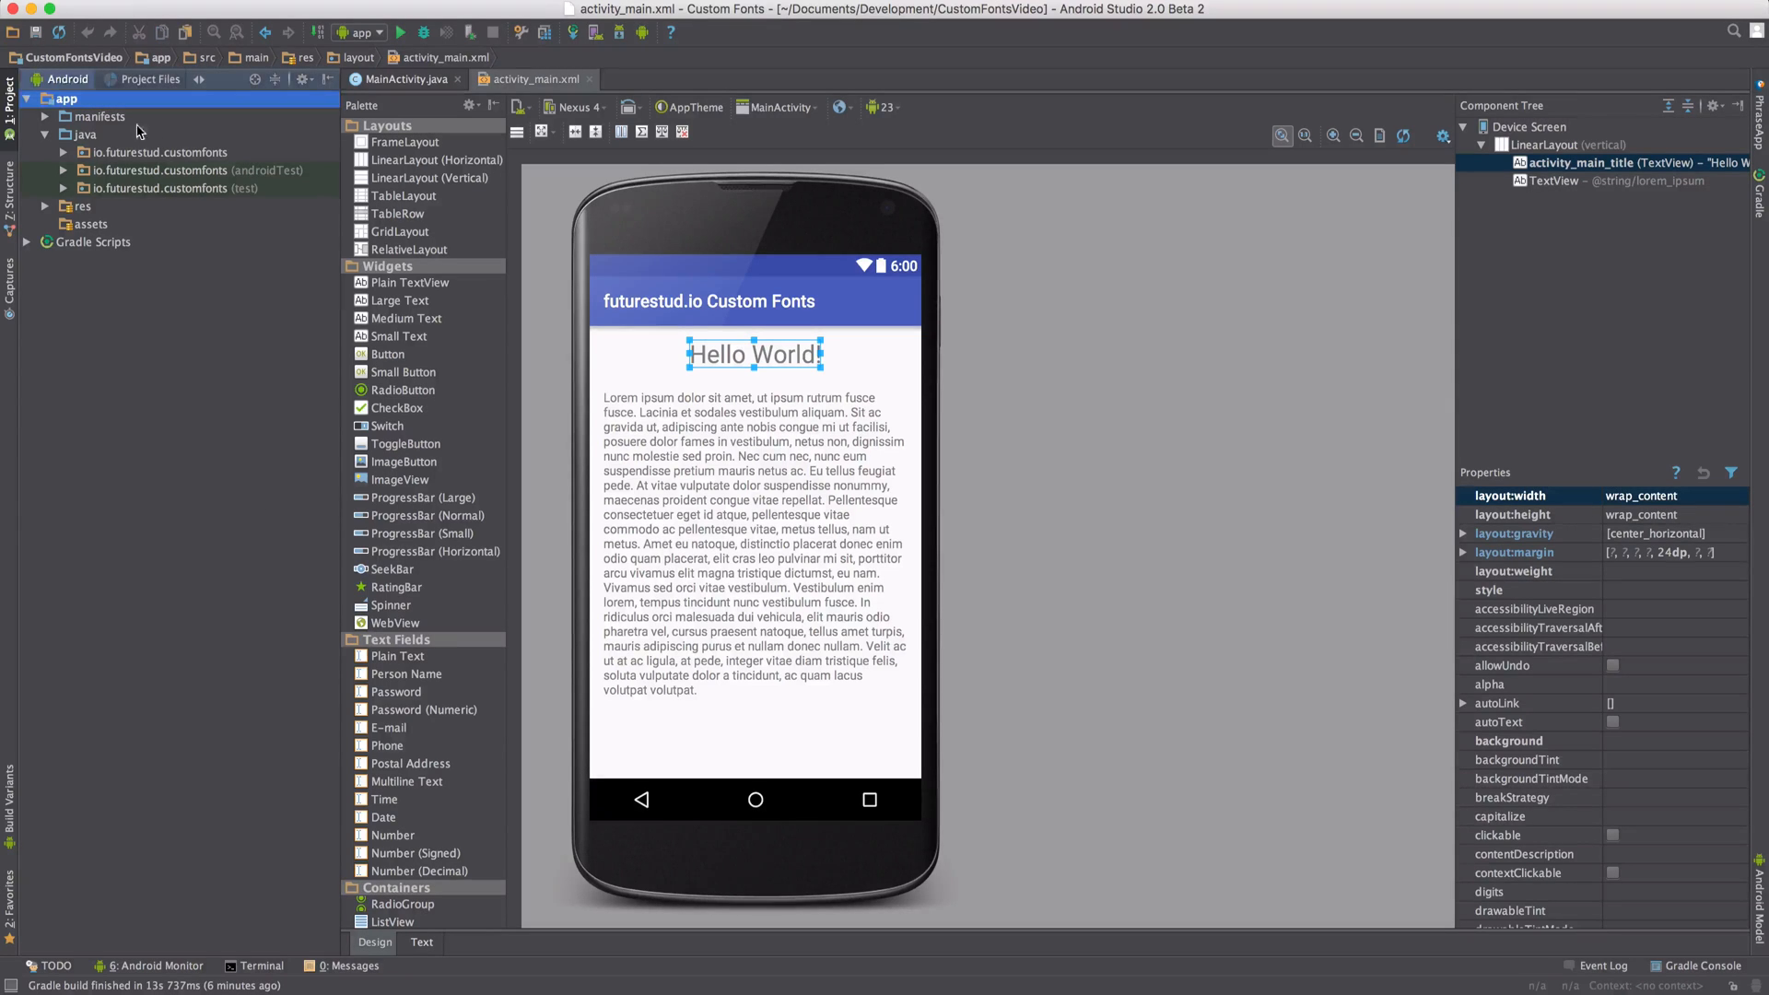
{"action": "right_click", "coordinate": [66, 99]}
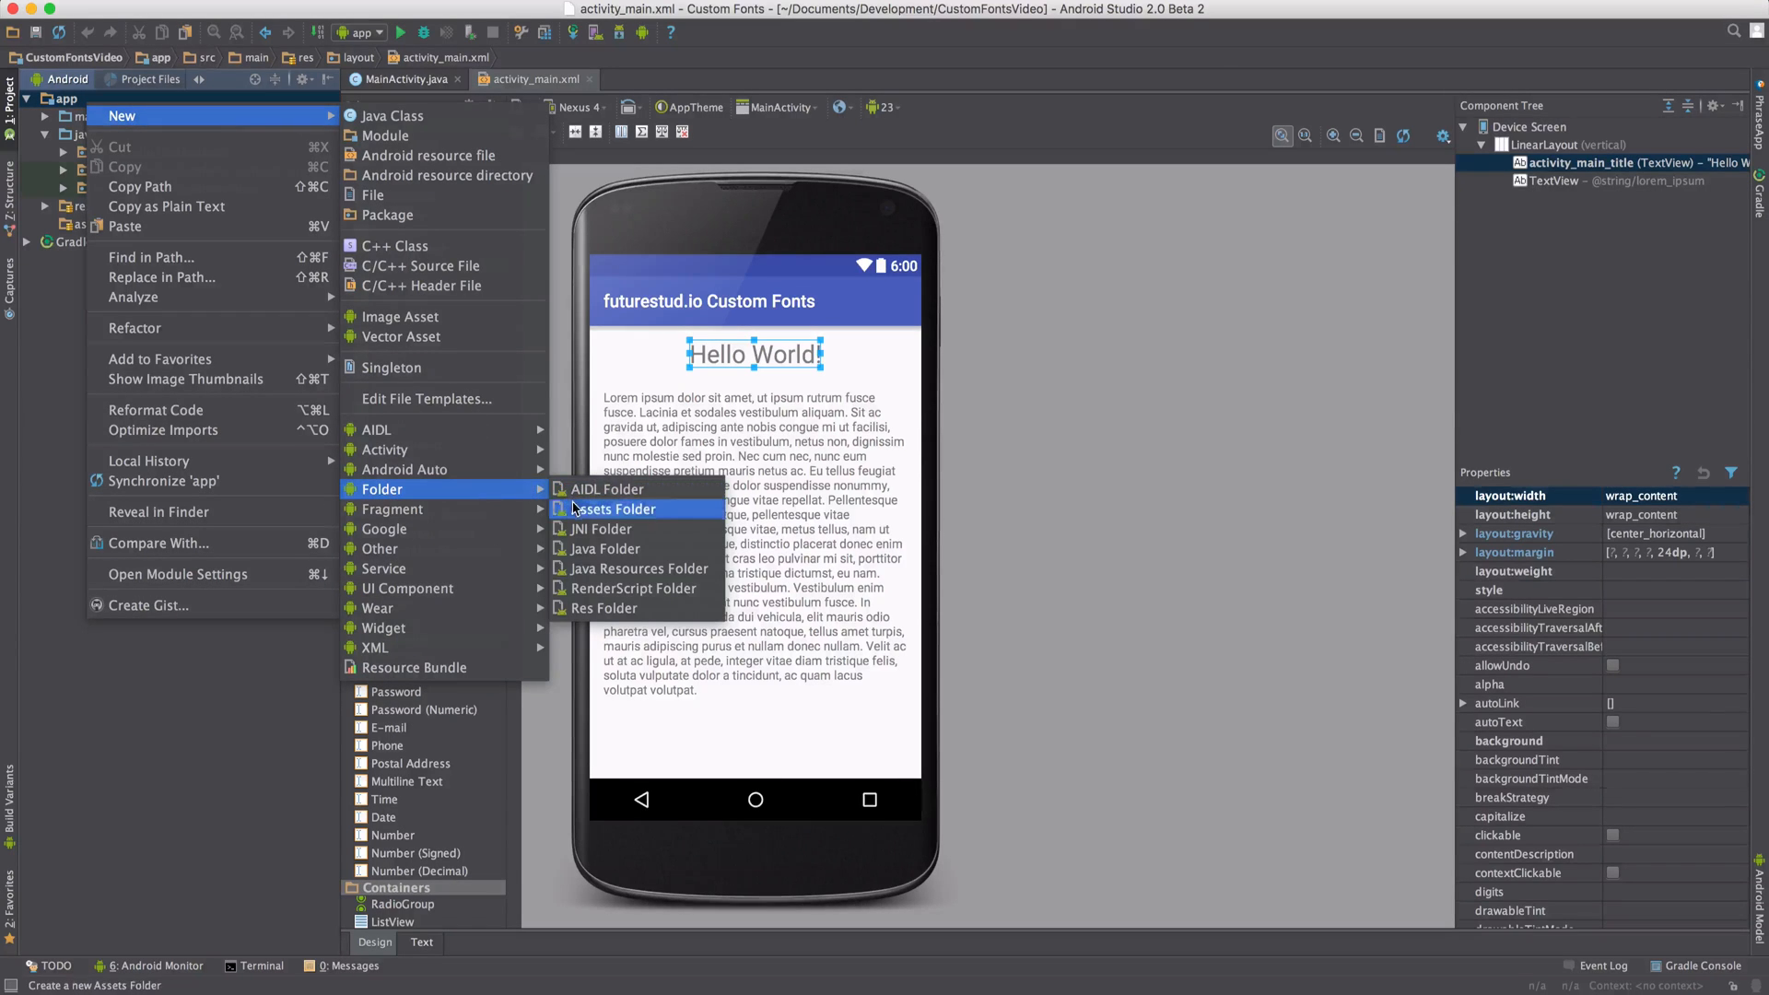
{"action": "left_click", "coordinate": [614, 508]}
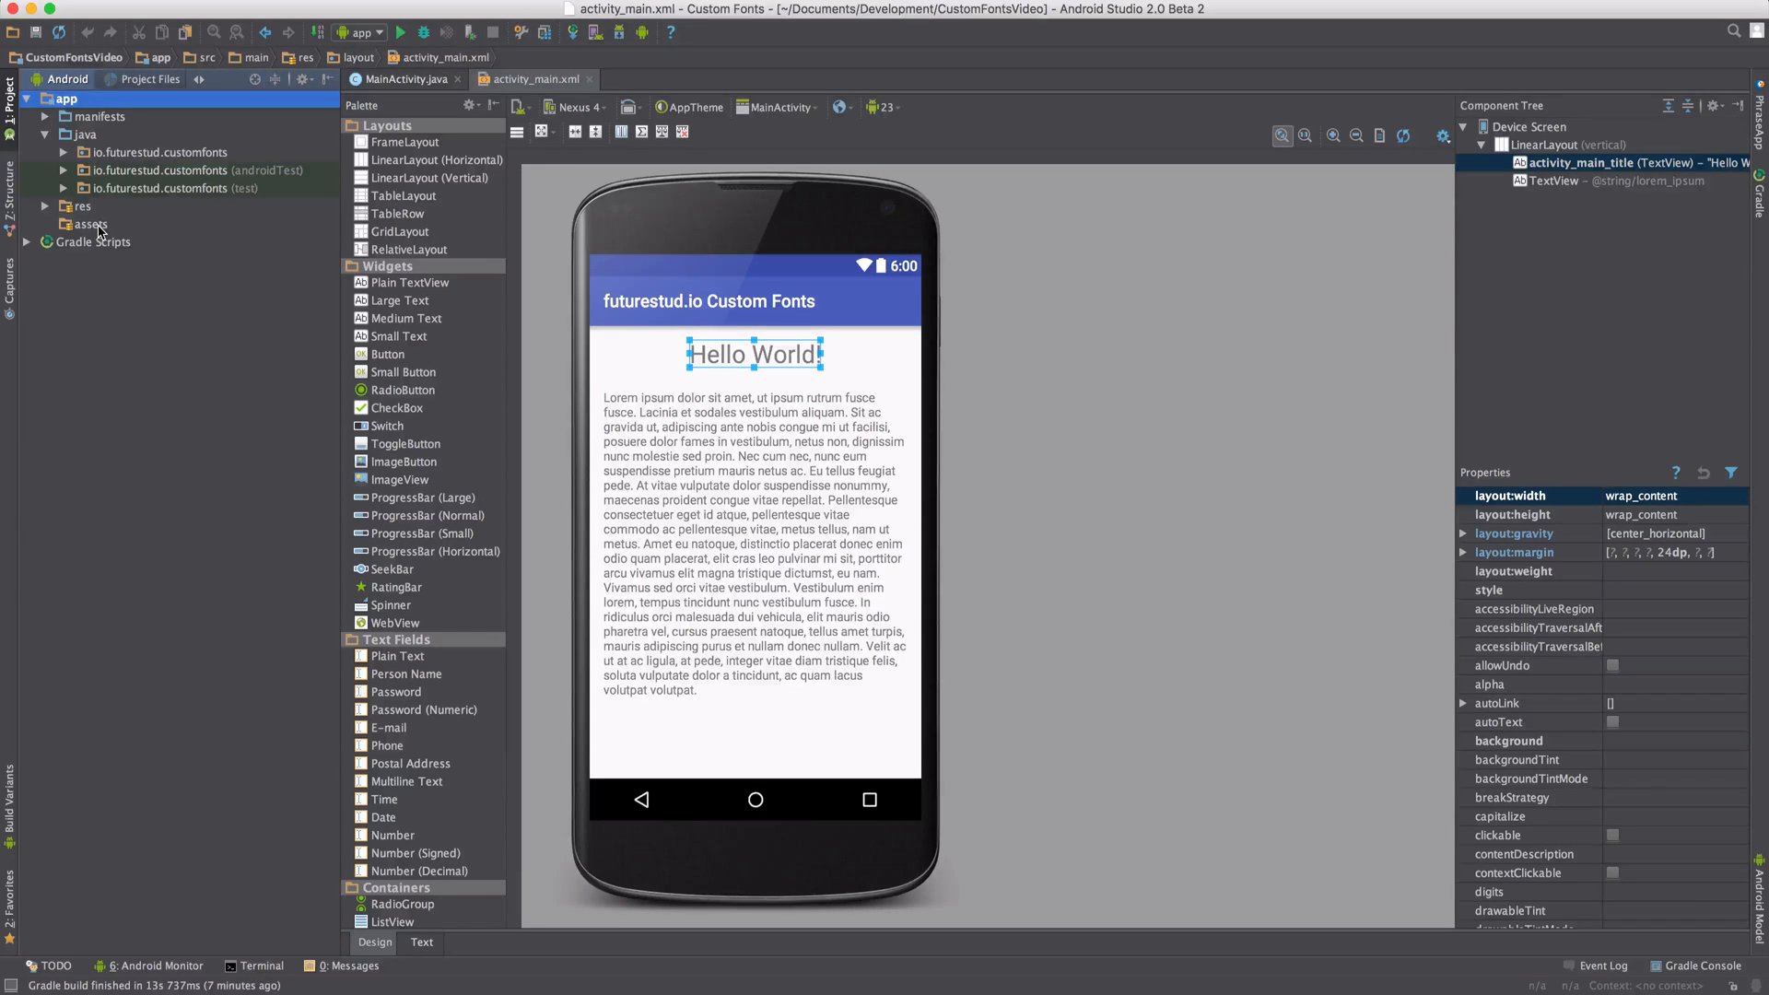
Reveal the project's assets folder in Finder and open it to receive SourceSansPro-Regular.ttf
{"action": "right_click", "coordinate": [88, 223]}
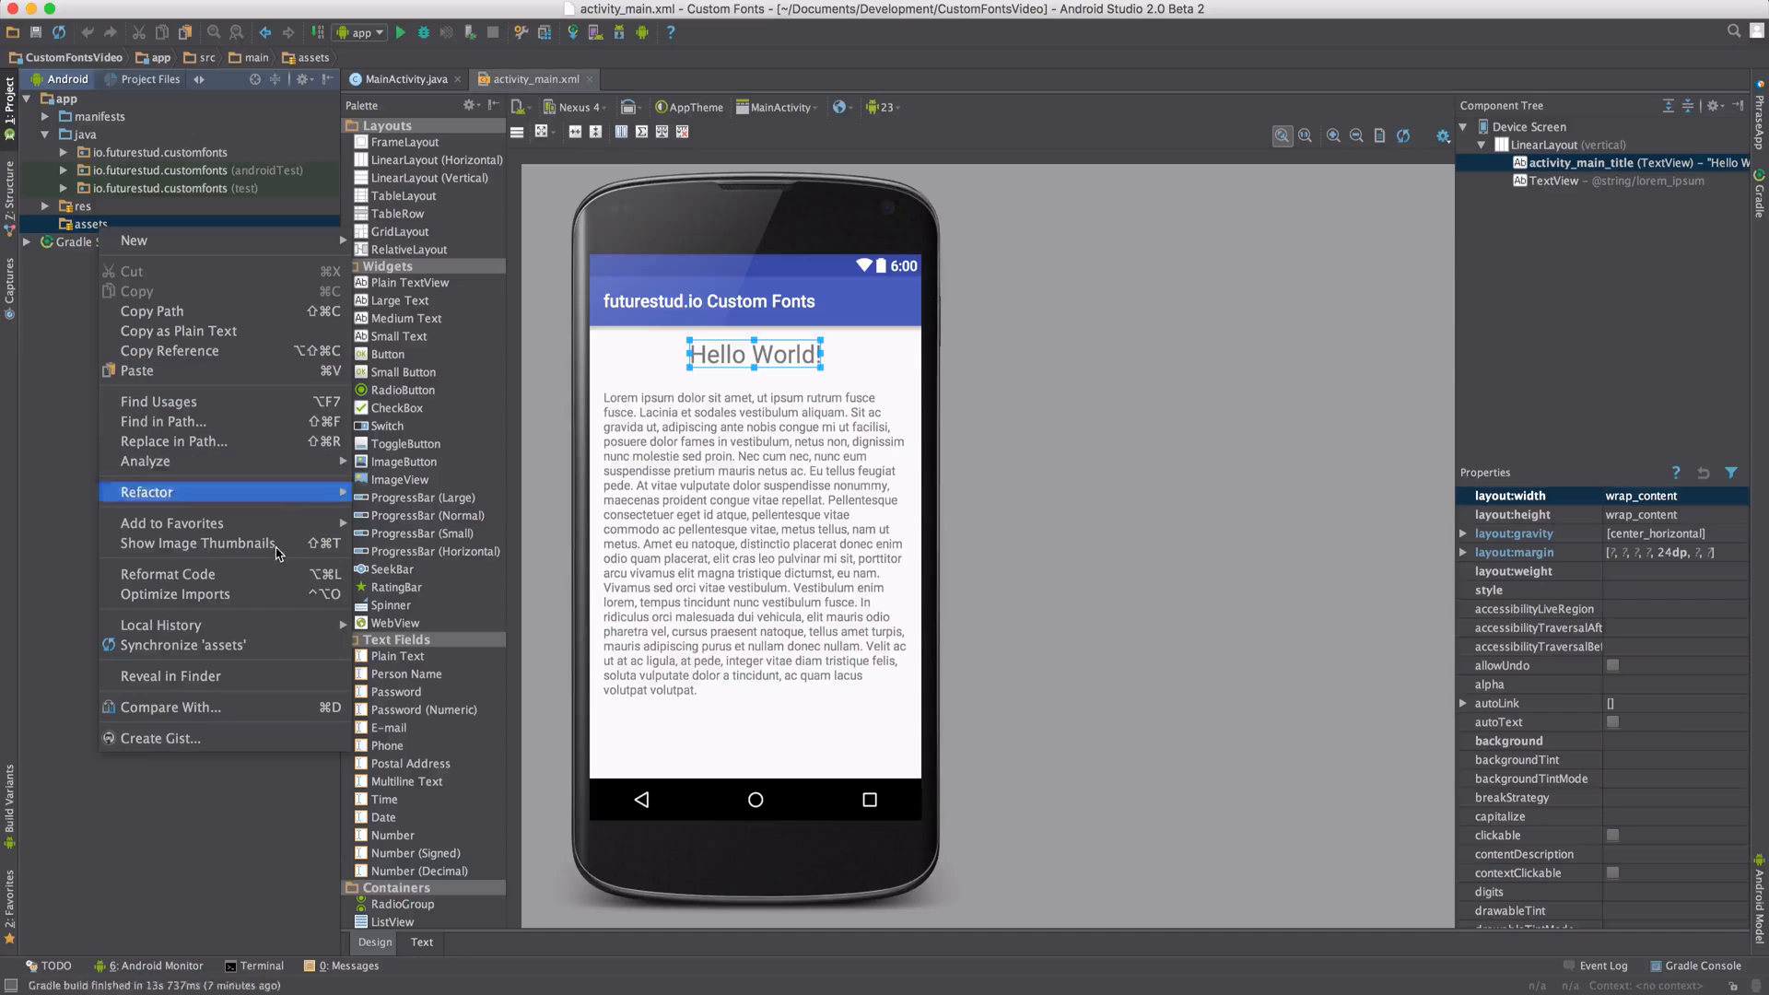
{"action": "left_click", "coordinate": [170, 675]}
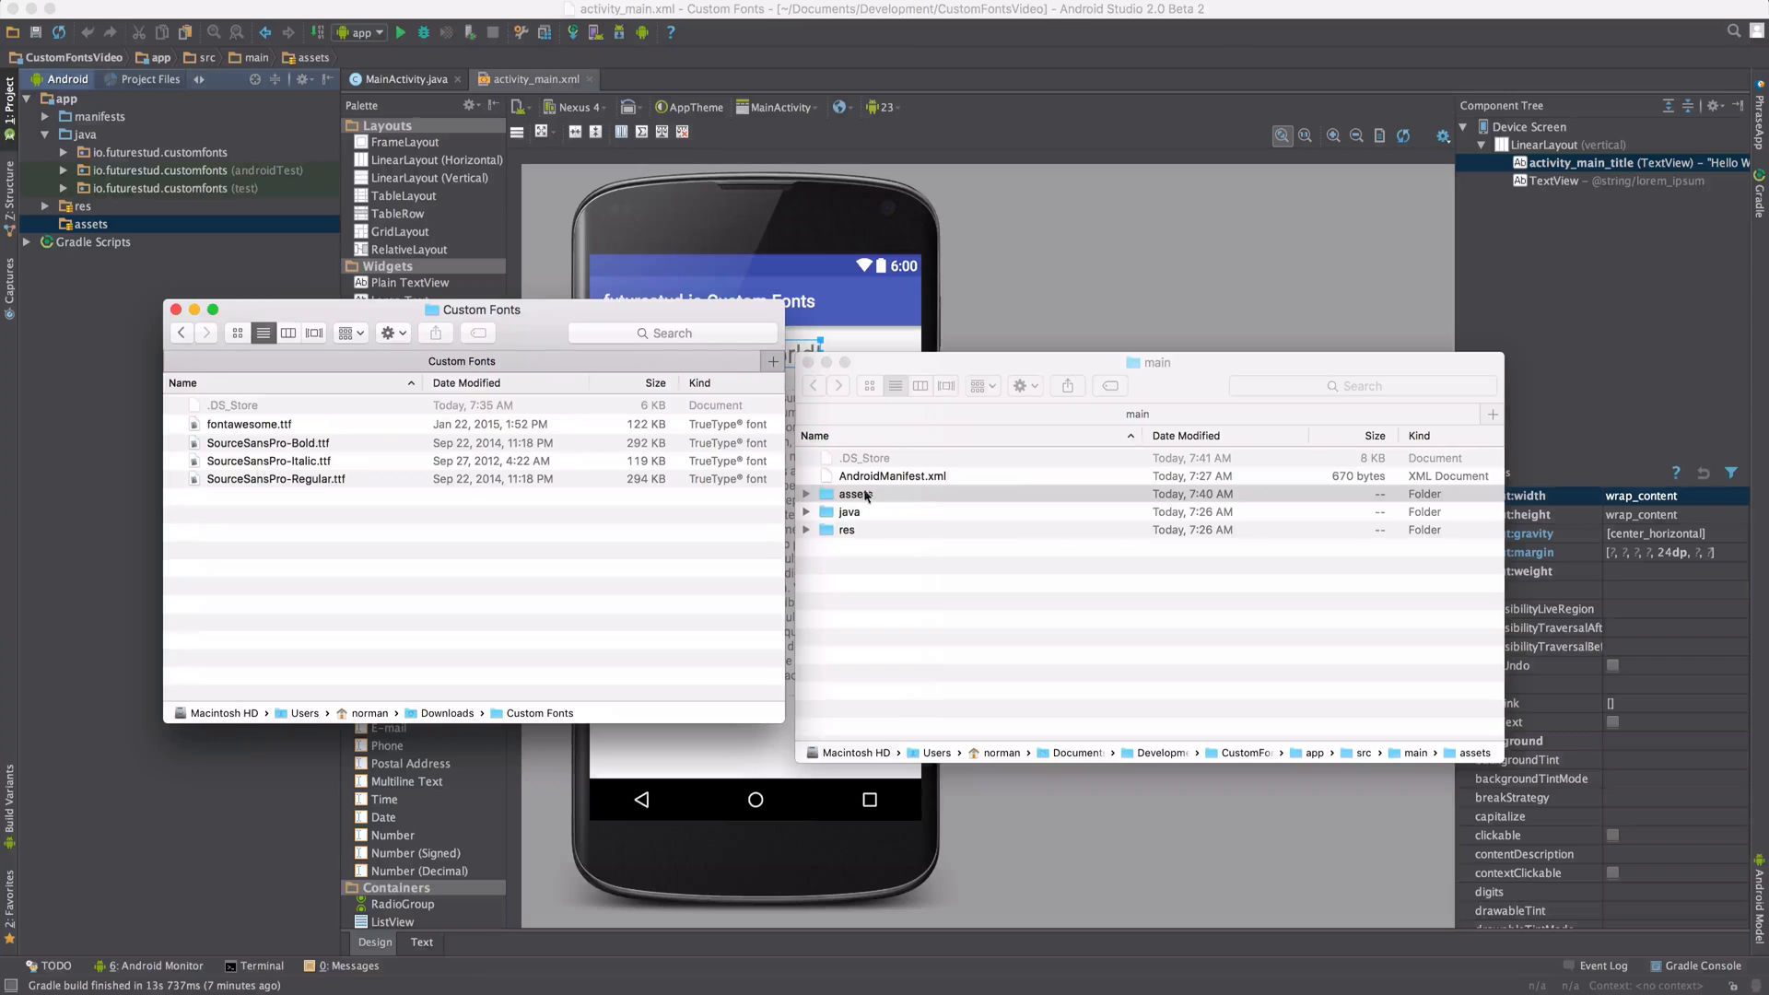
{"action": "double_click", "coordinate": [855, 494]}
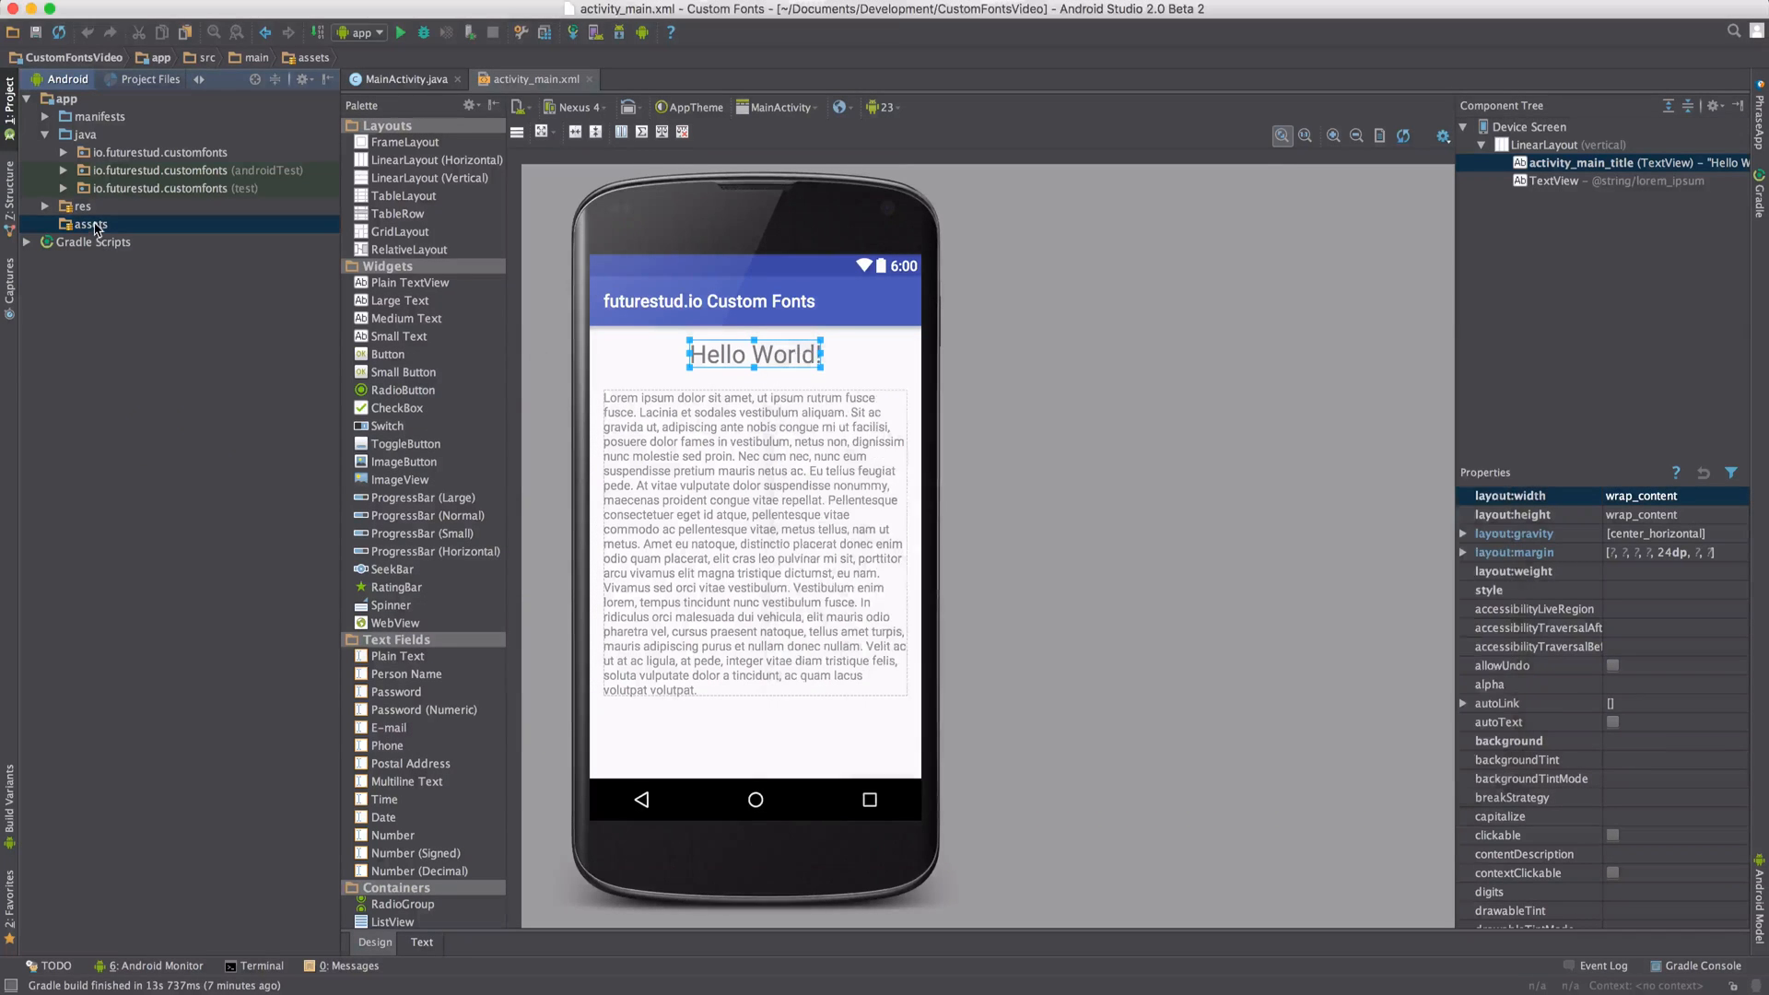
Confirm SourceSansPro-Regular.ttf is under assets, then bring up MainActivity.java
{"action": "left_click", "coordinate": [44, 223]}
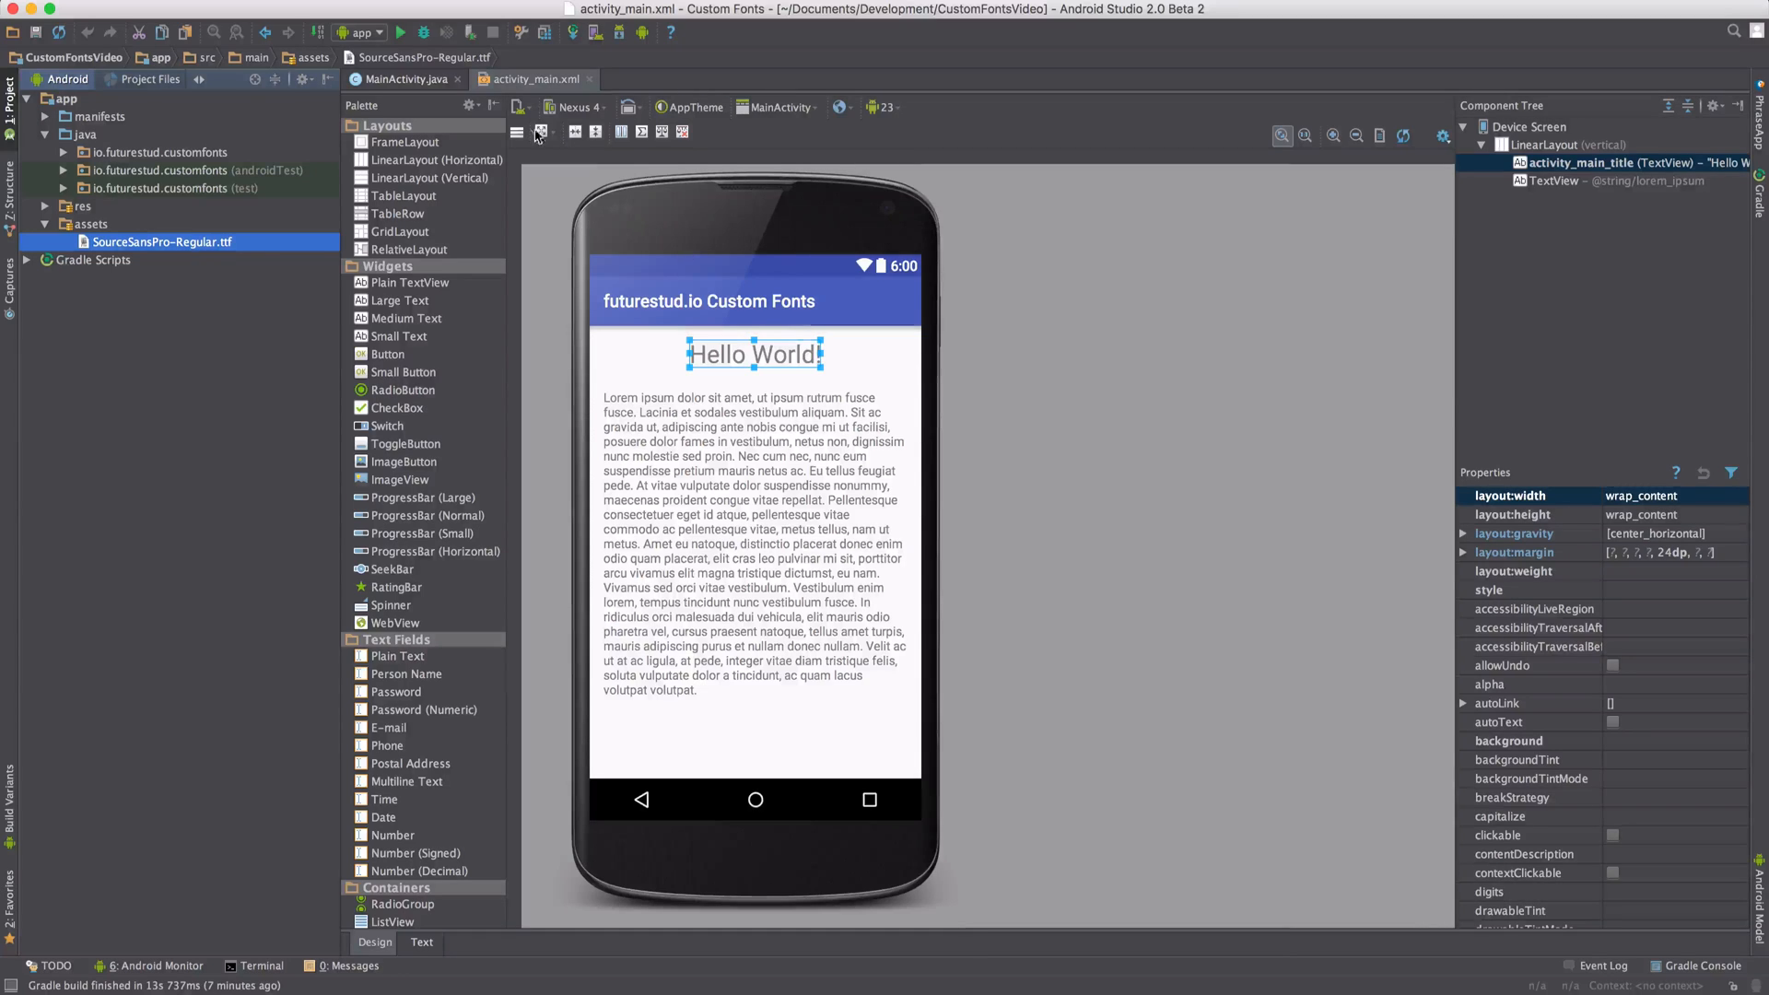
{"action": "left_click", "coordinate": [409, 79]}
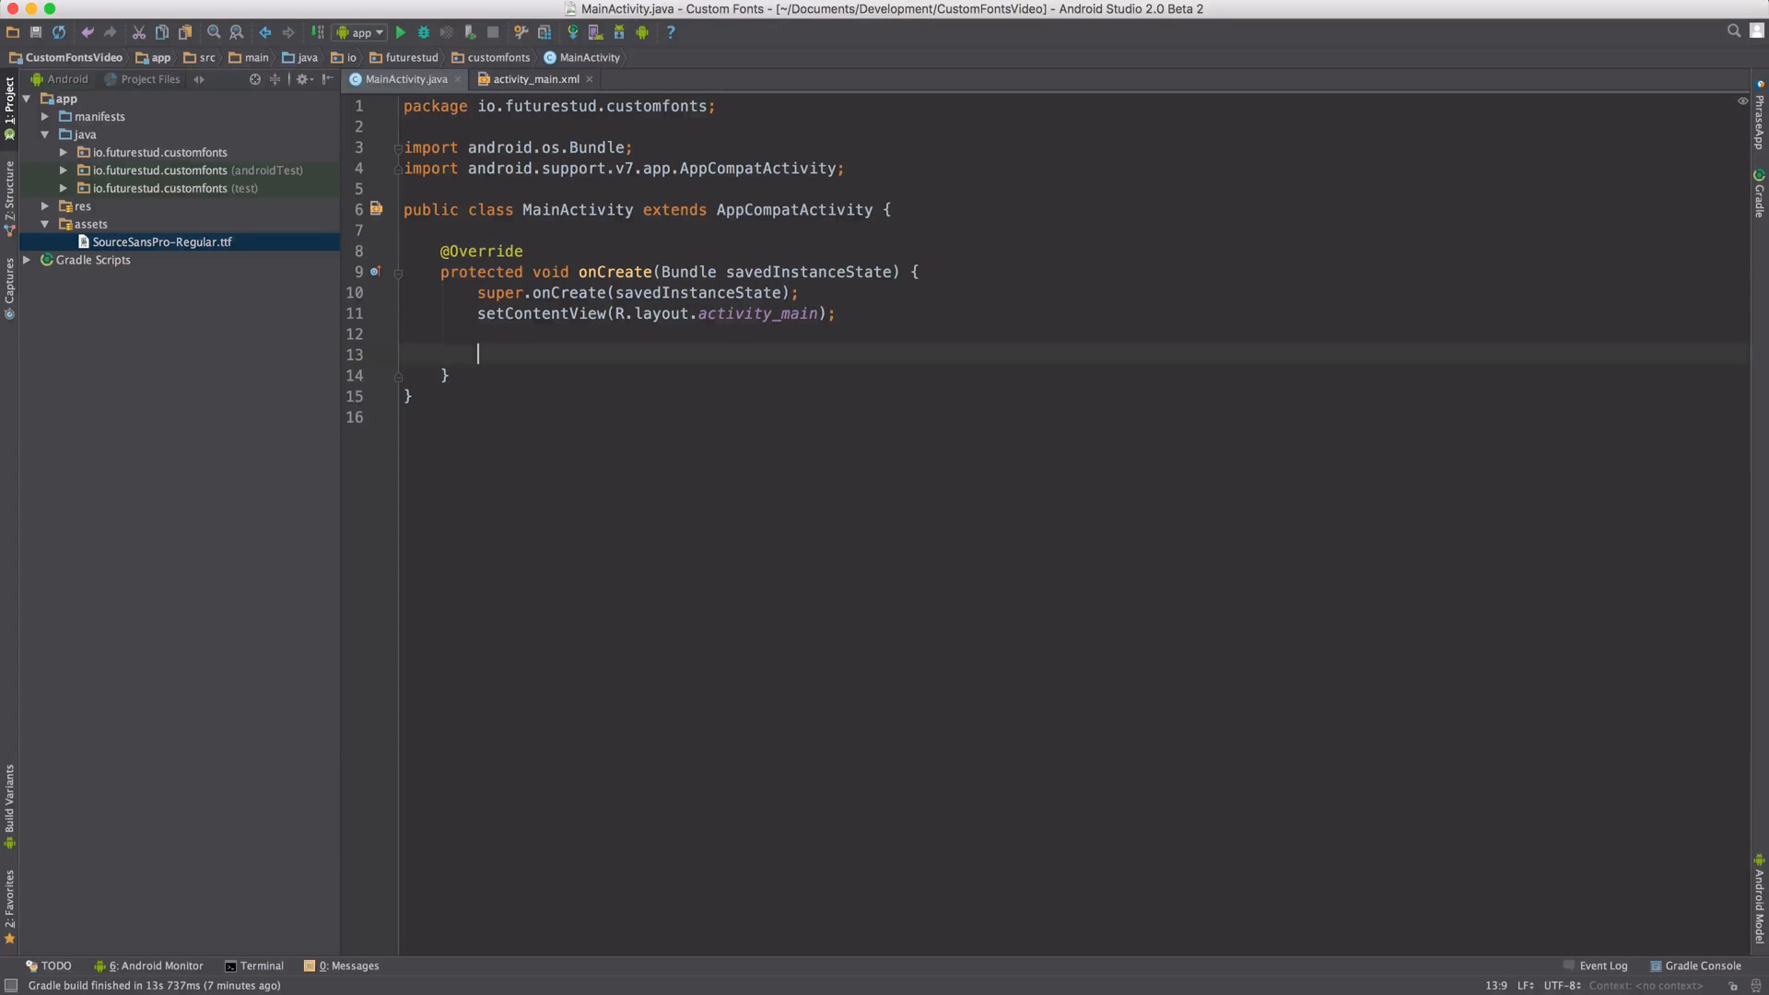
Declare TextView title = (TextView) findViewById(R.id.activity_main_title) in onCreate
{"action": "type", "text": "Tex"}
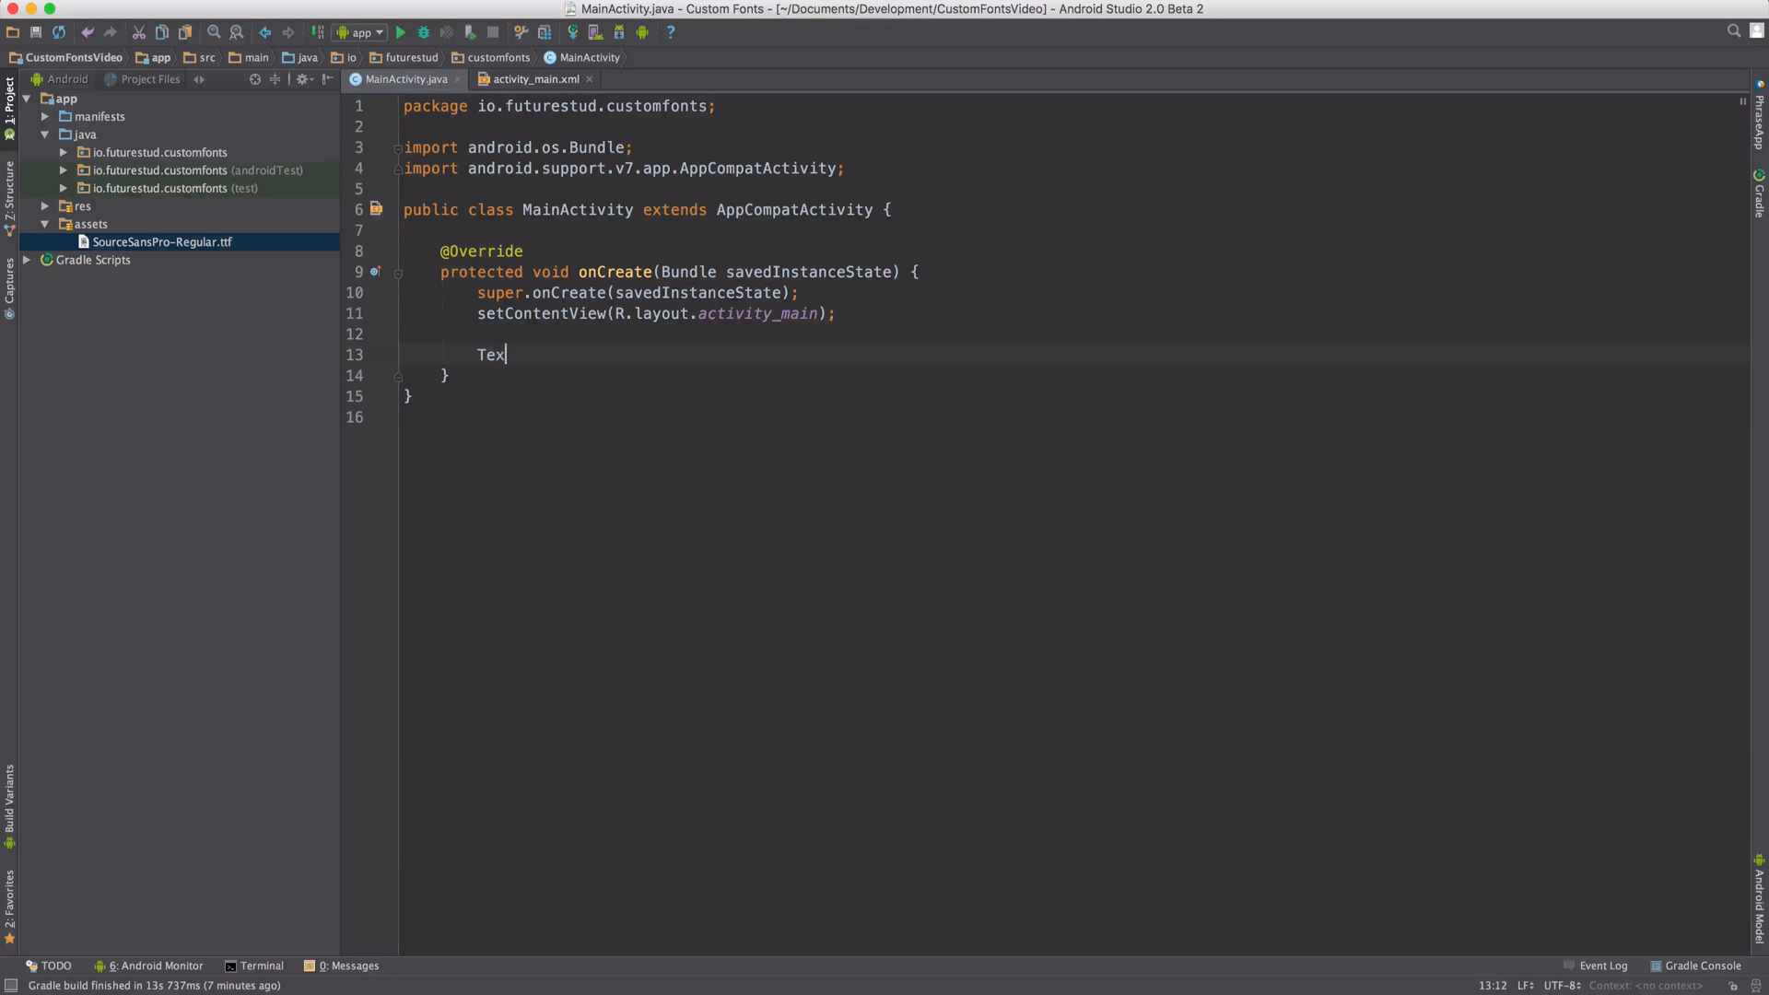
{"action": "type", "text": "tVew"}
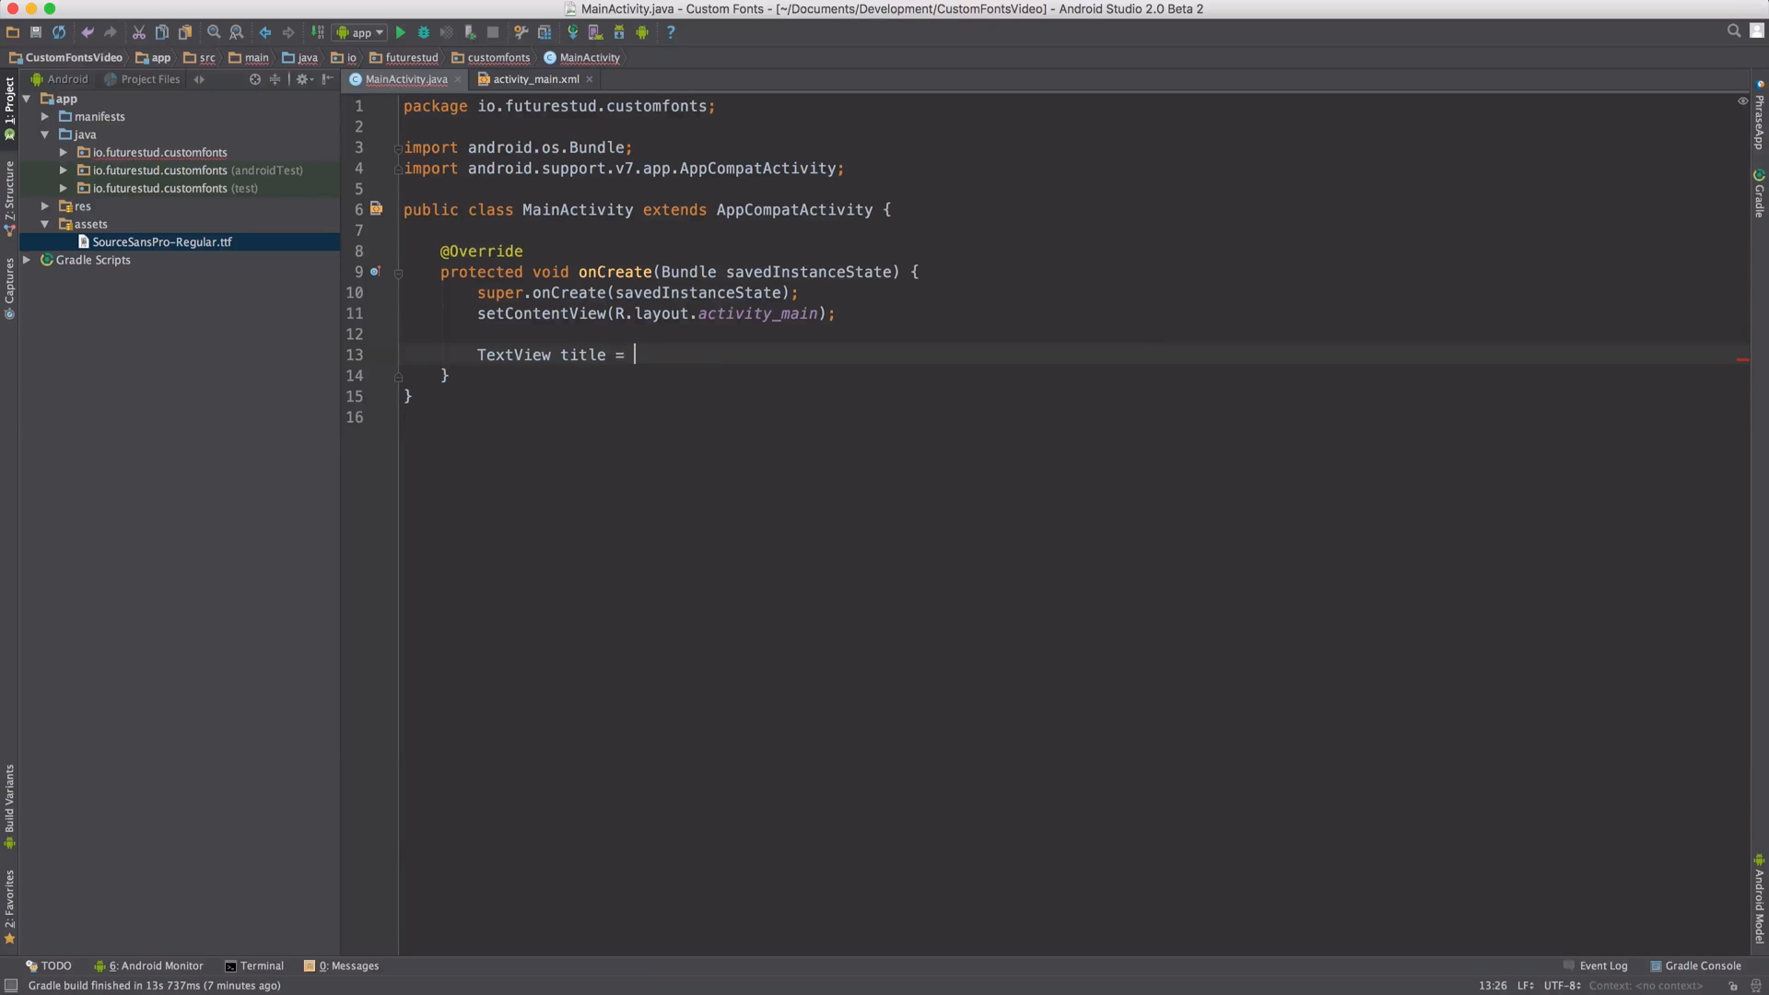
{"action": "type", "text": "(TextView"}
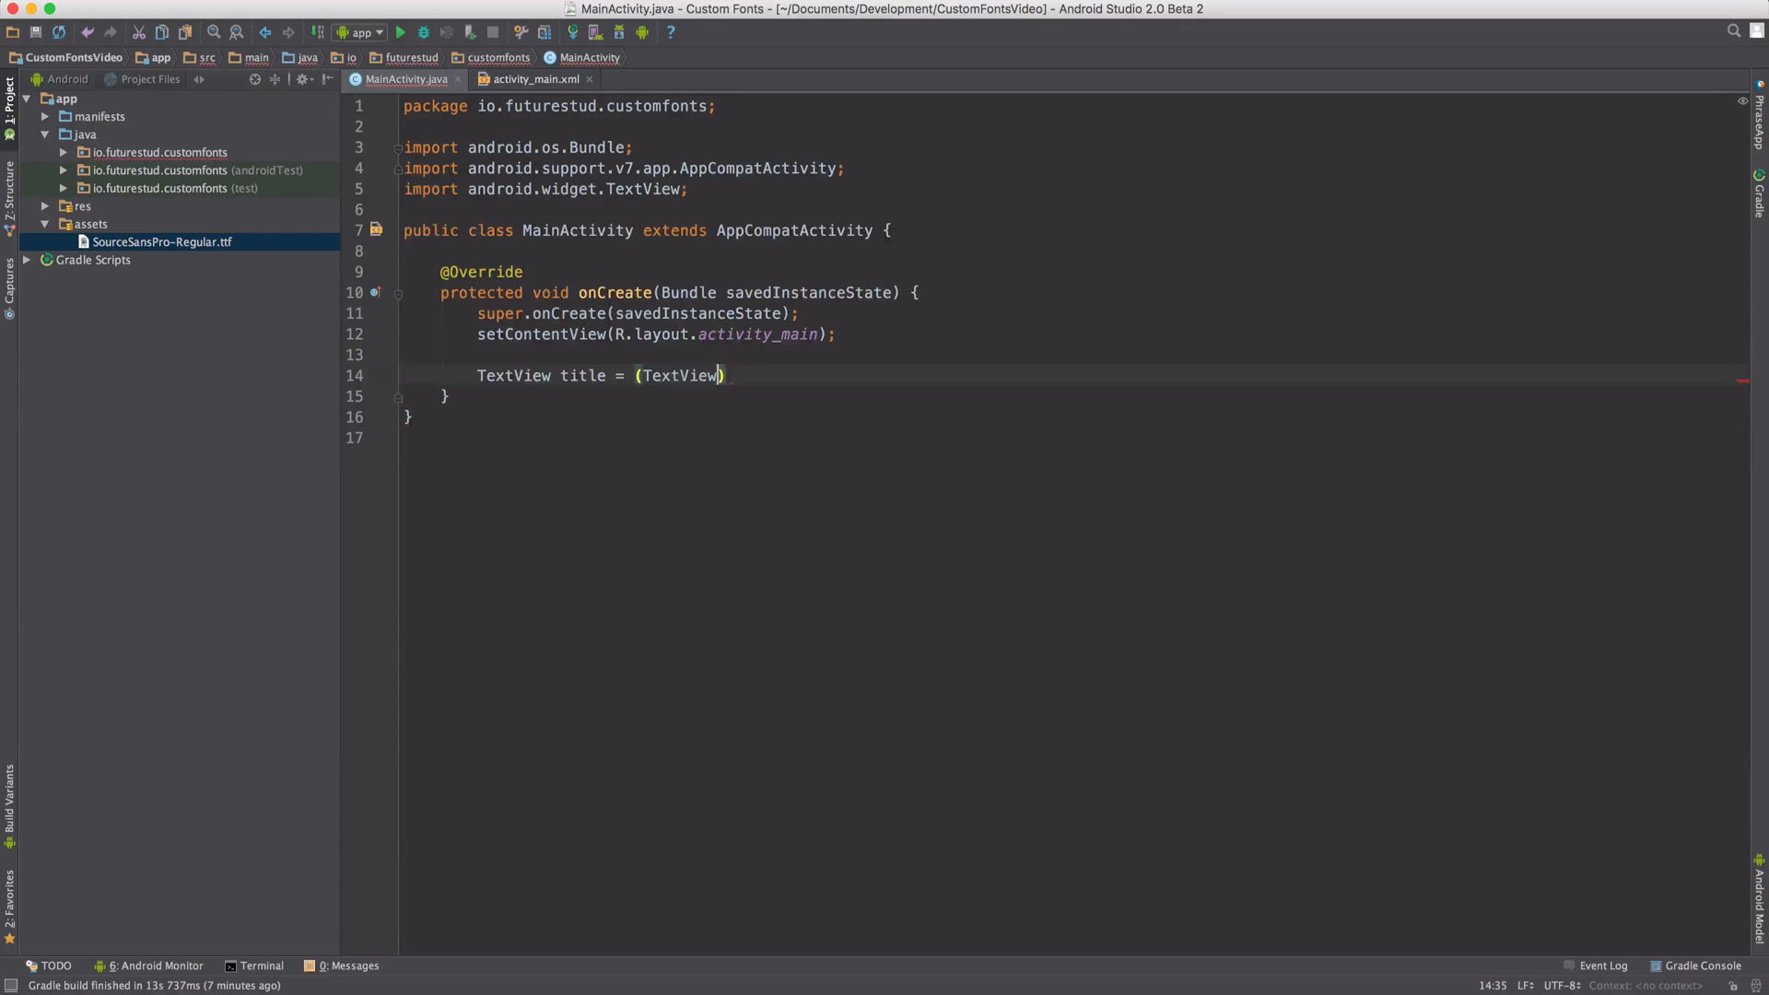
{"action": "type", "text": "findR"}
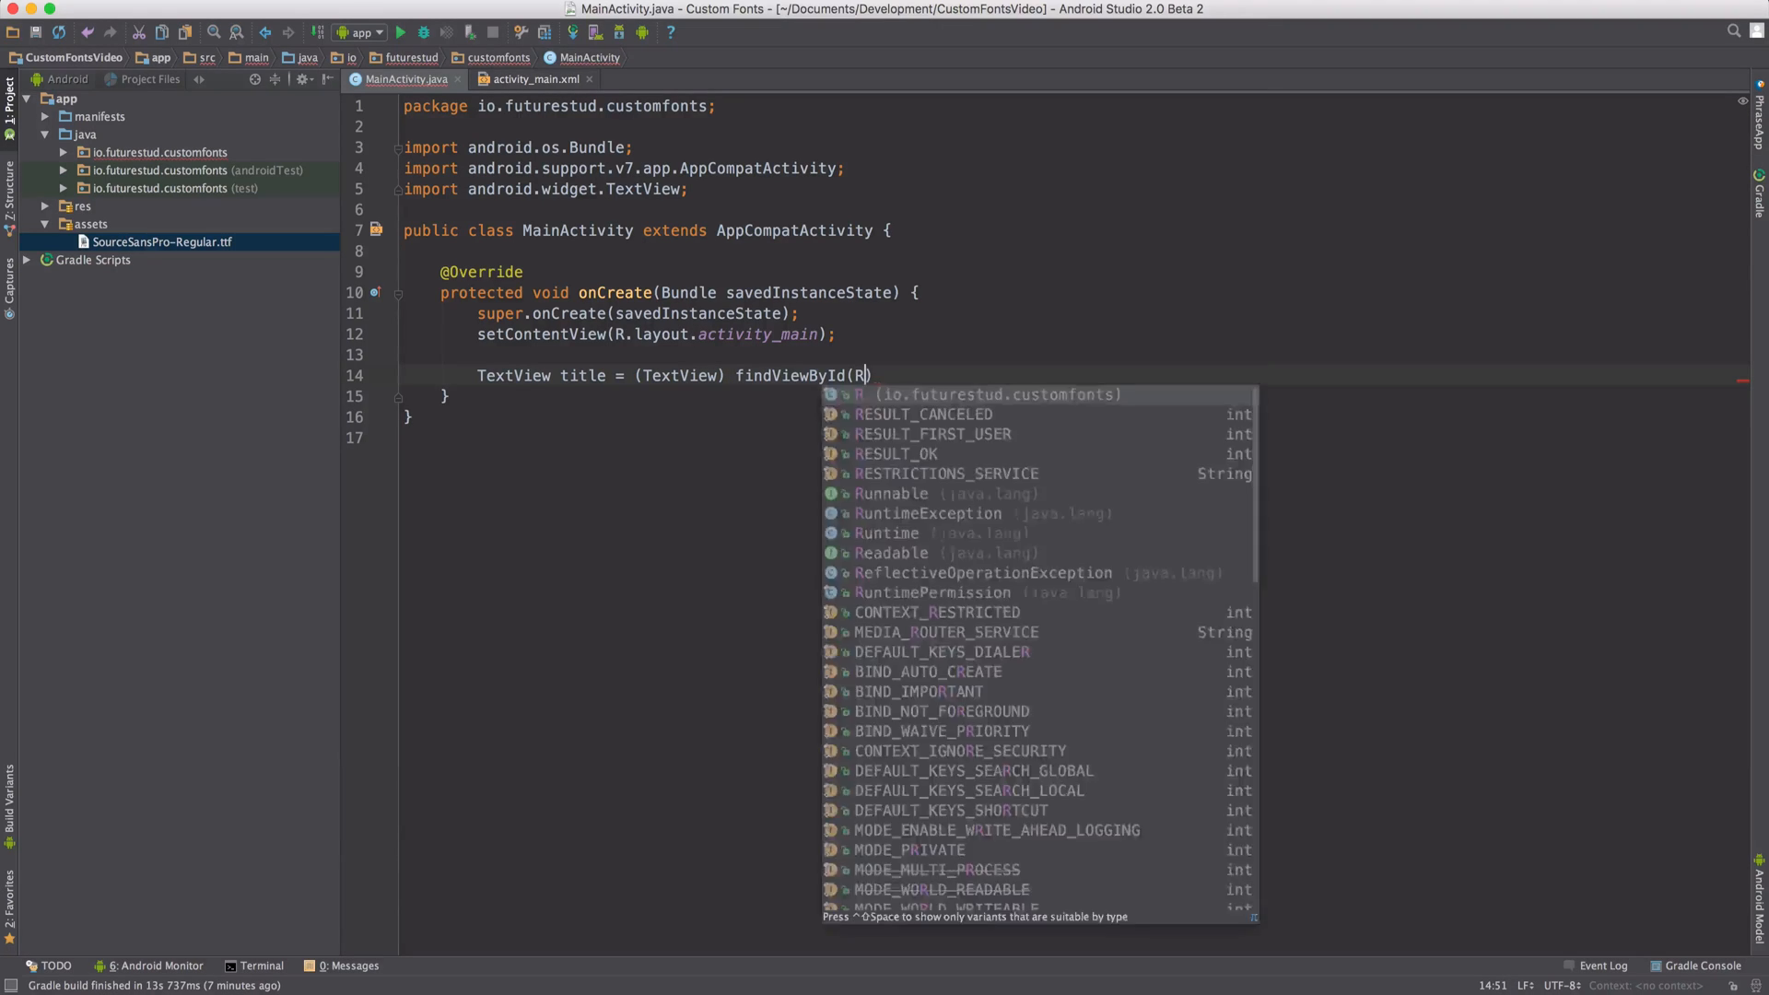
{"action": "type", "text": ".id.activity_main_title"}
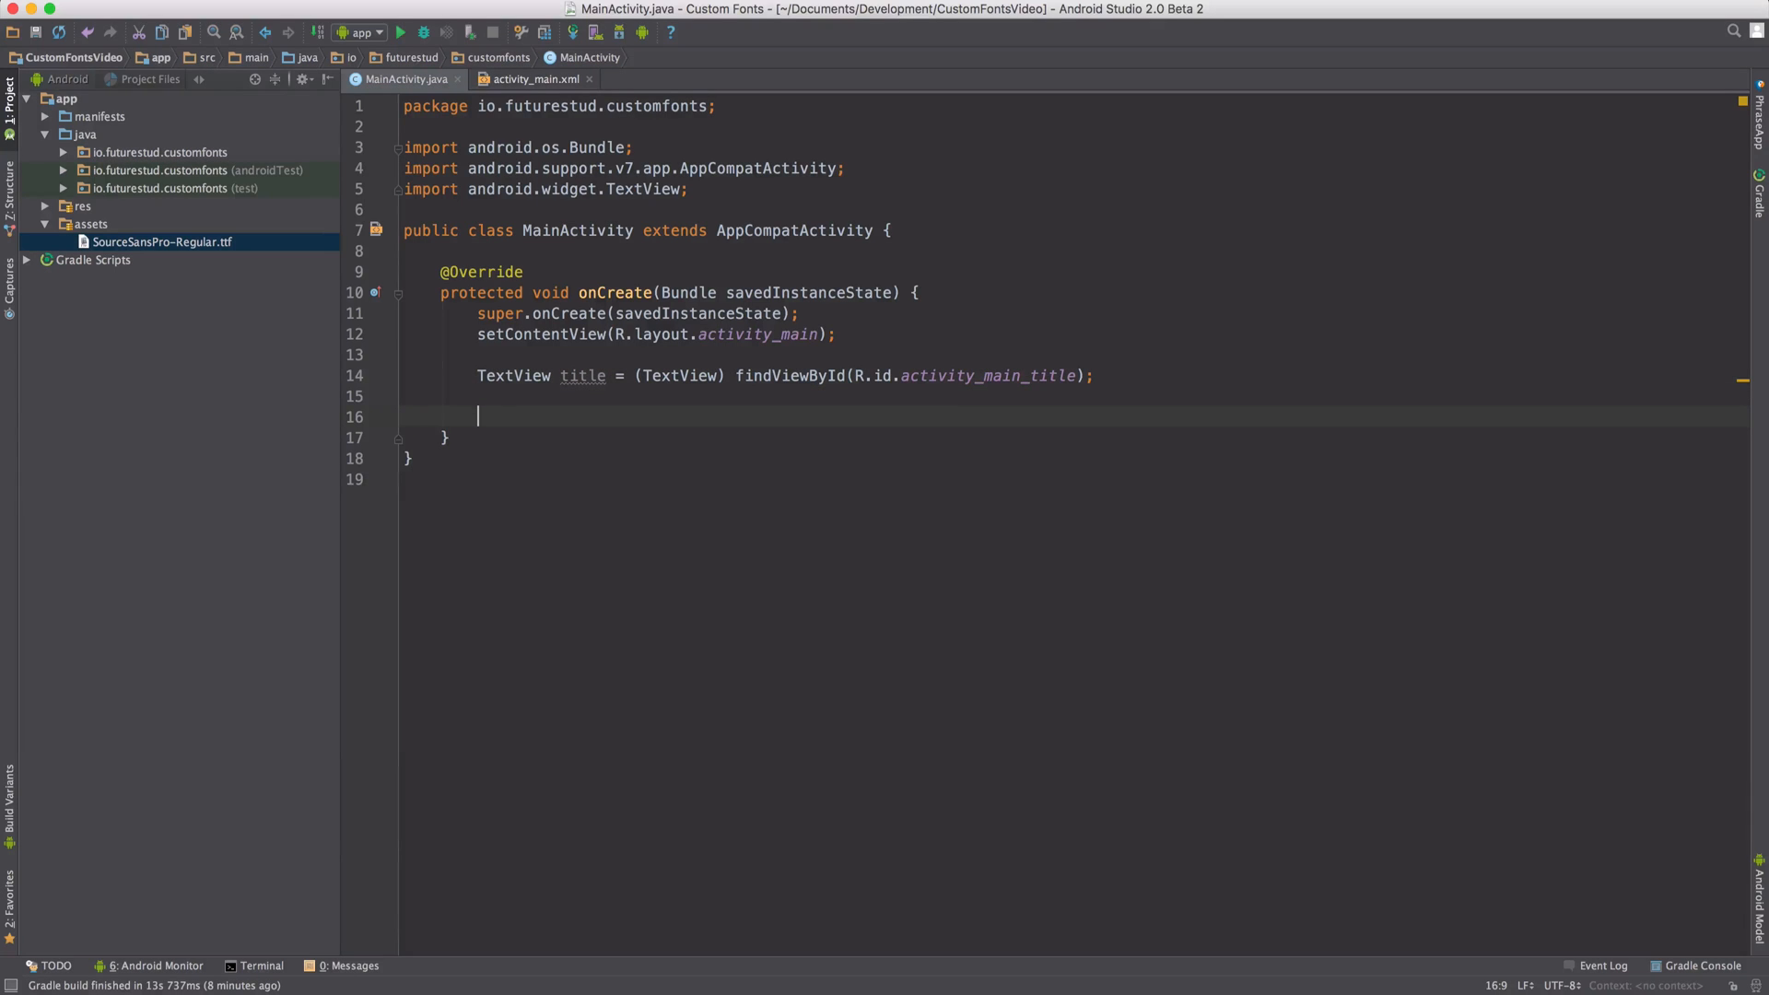
Add title.setTypeface(typeface) to apply the font to the title
{"action": "type", "text": "title"}
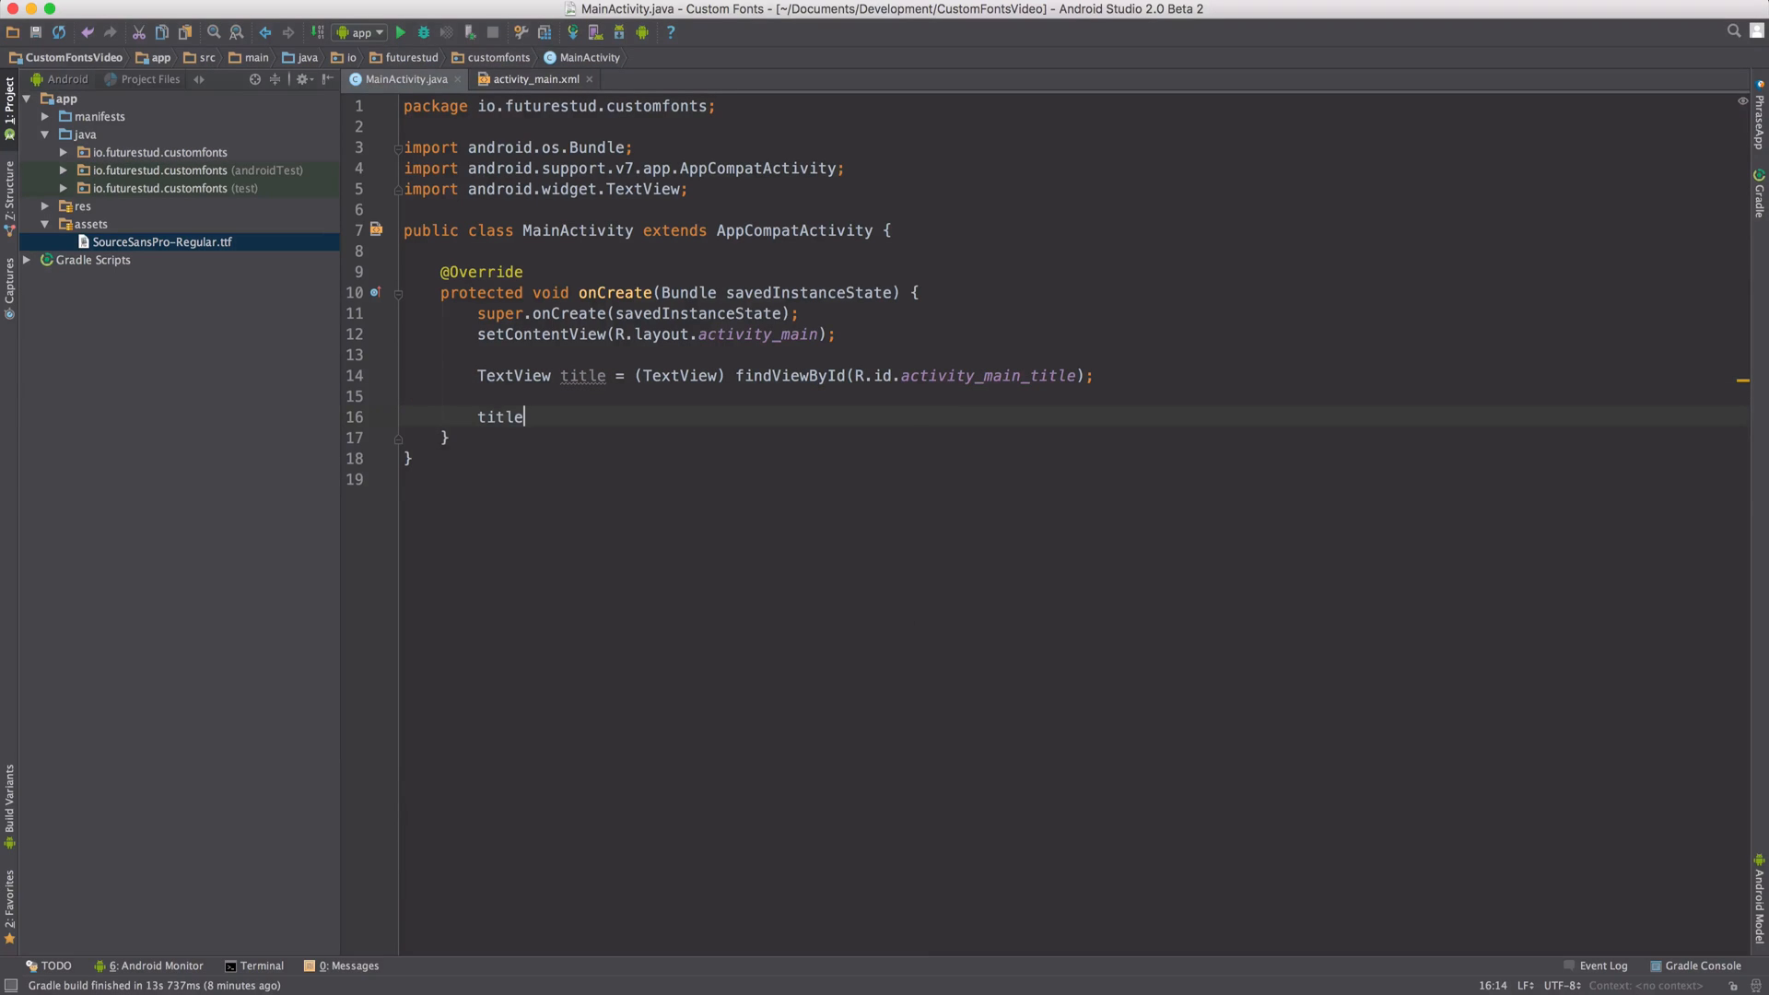
{"action": "type", "text": ".set"}
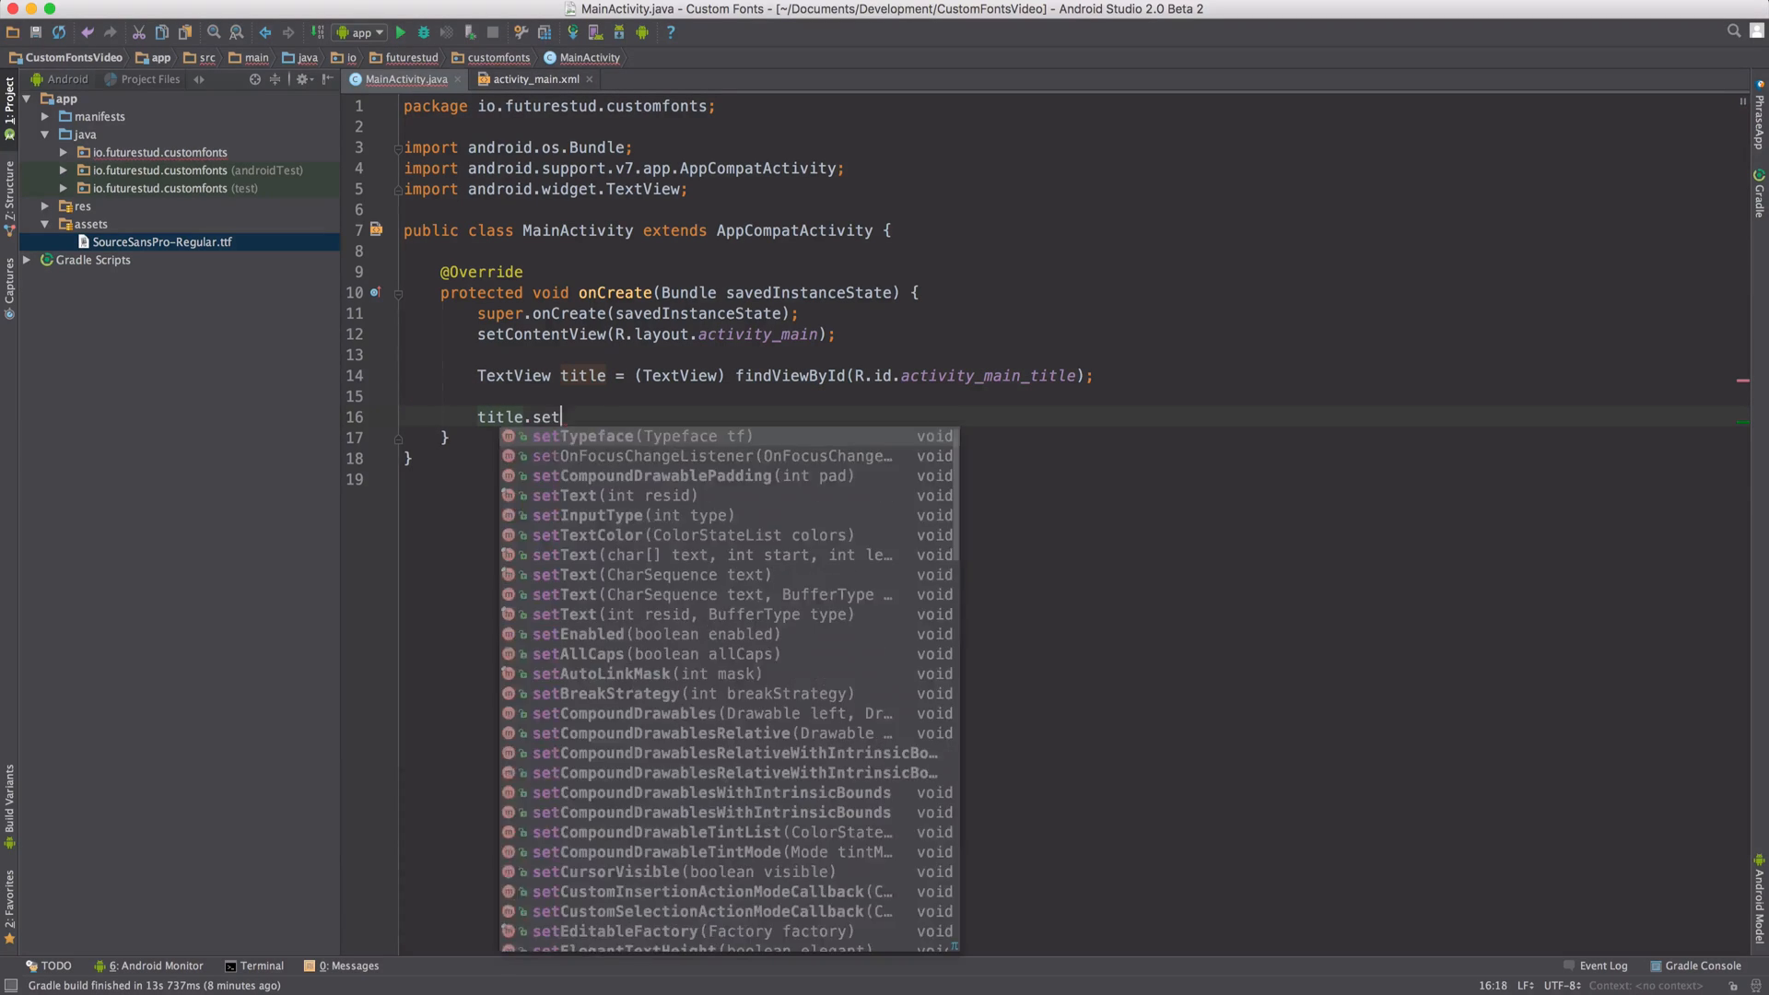
{"action": "type", "text": "Typeface();"}
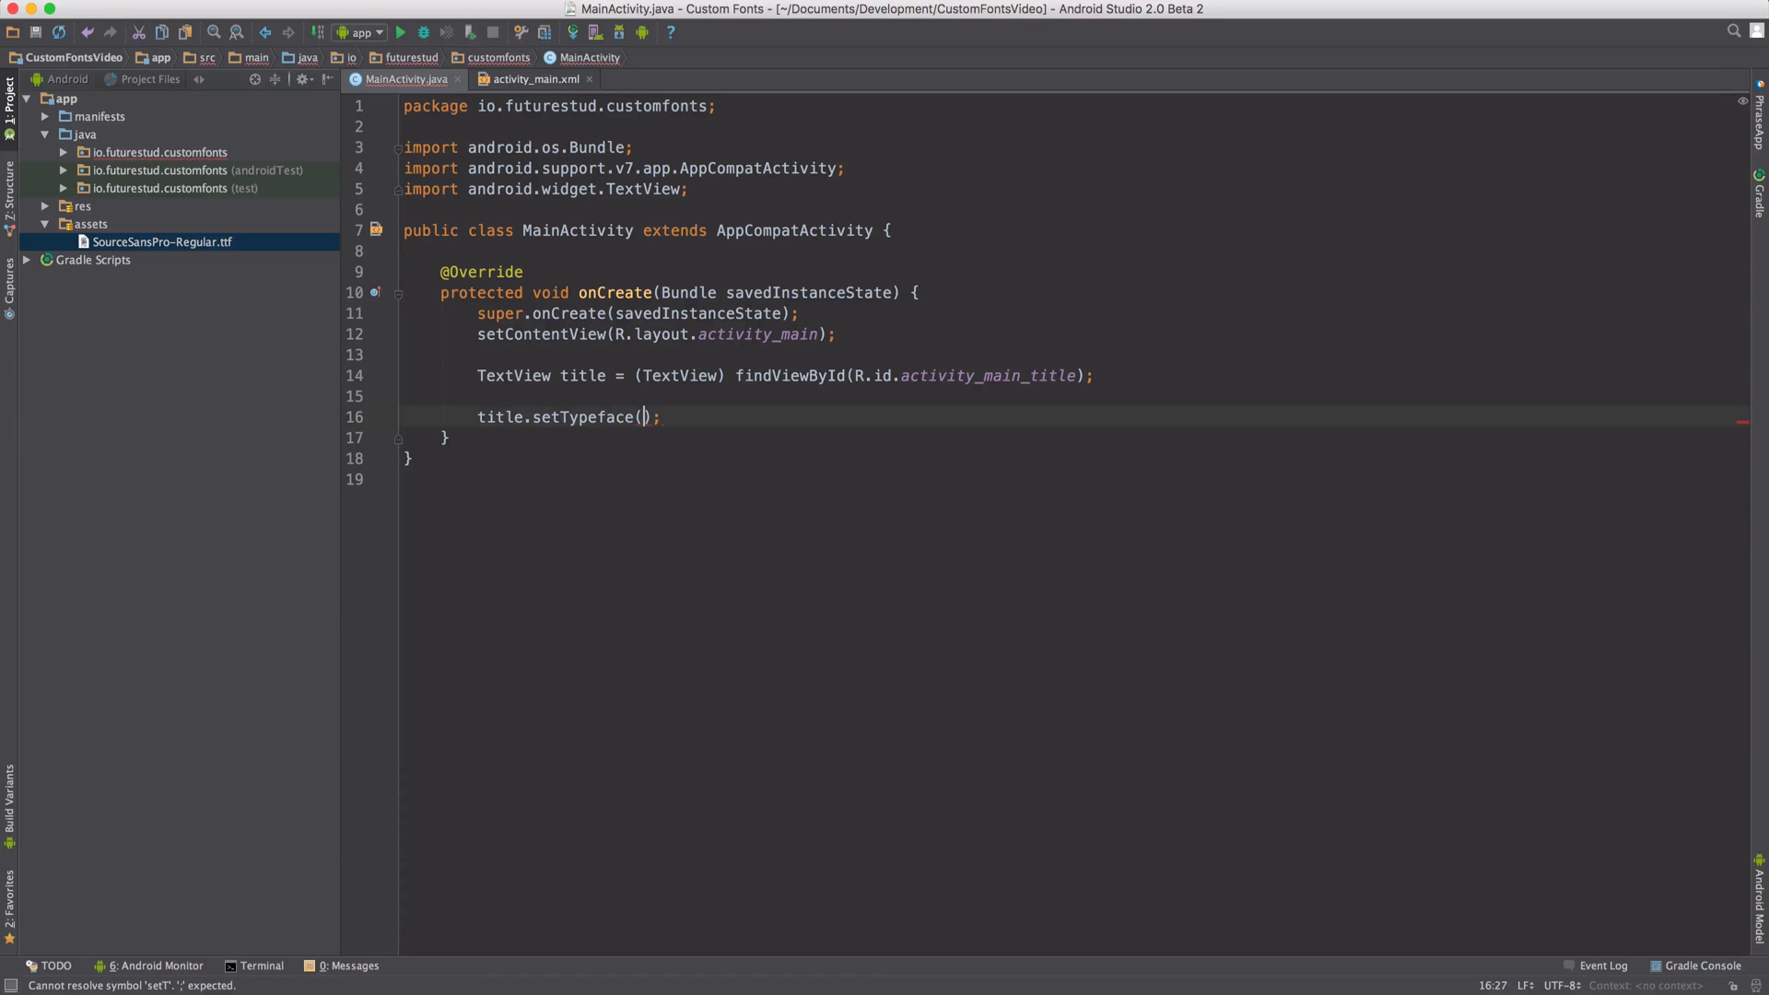
{"action": "type", "text": "type"}
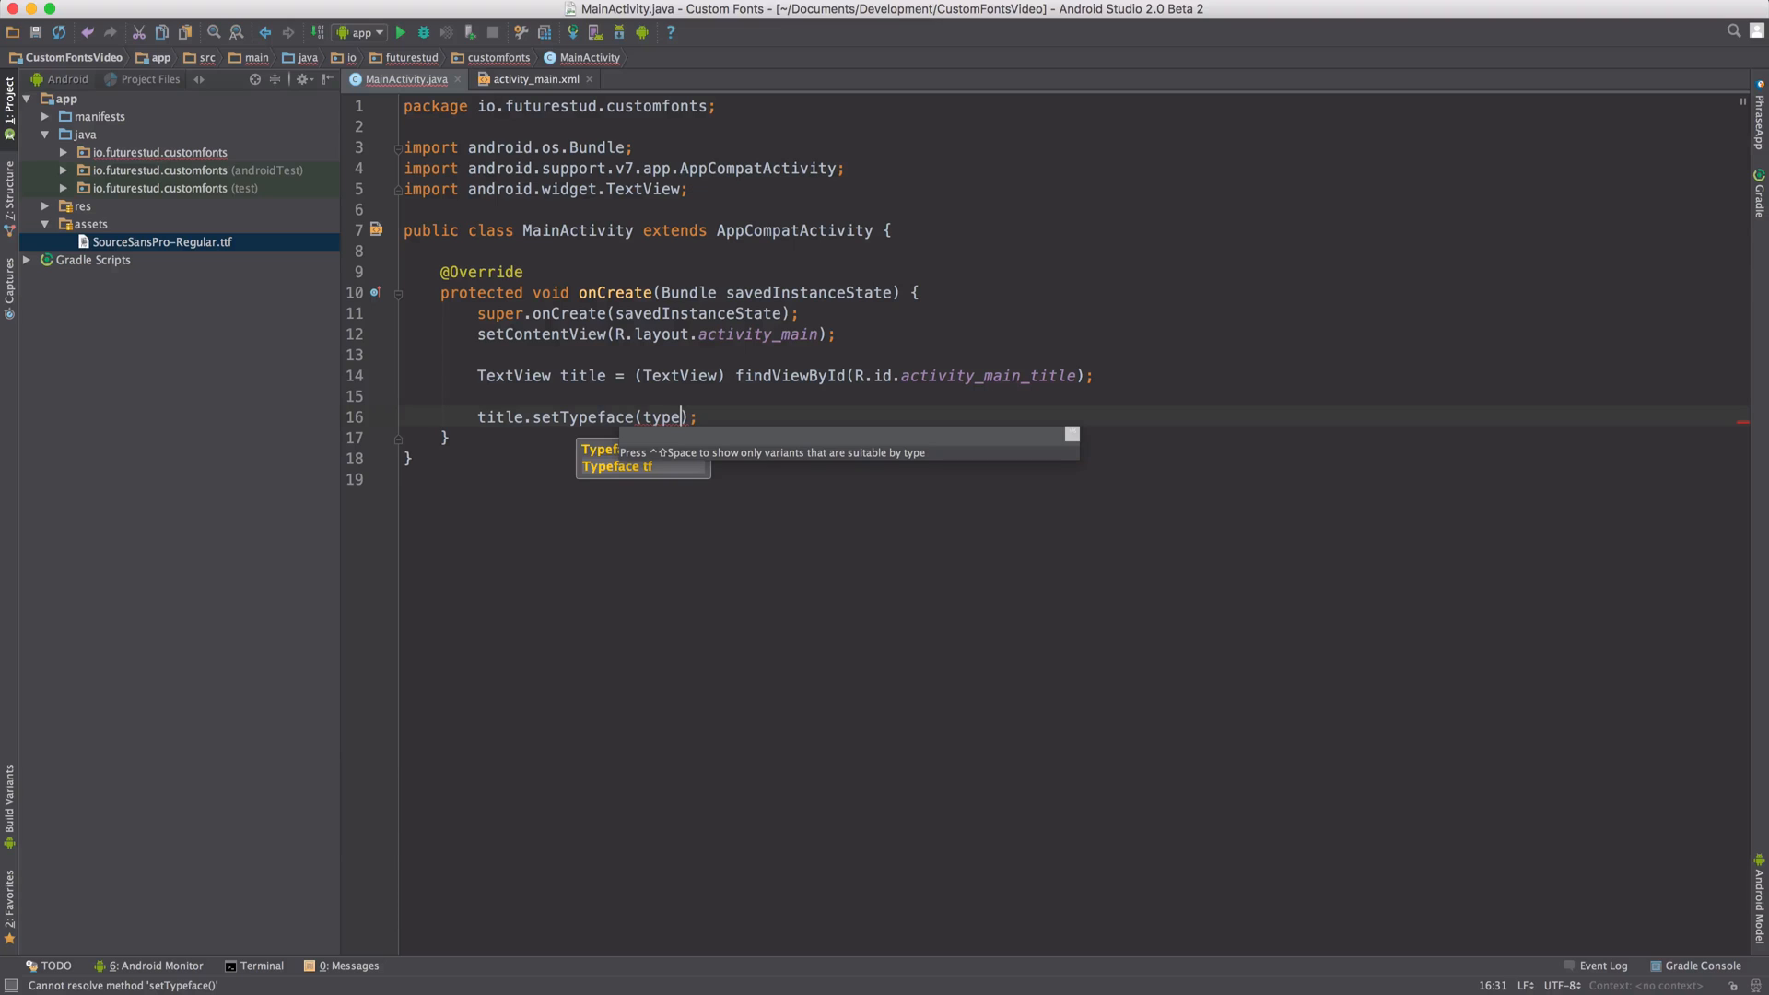
{"action": "type", "text": "face"}
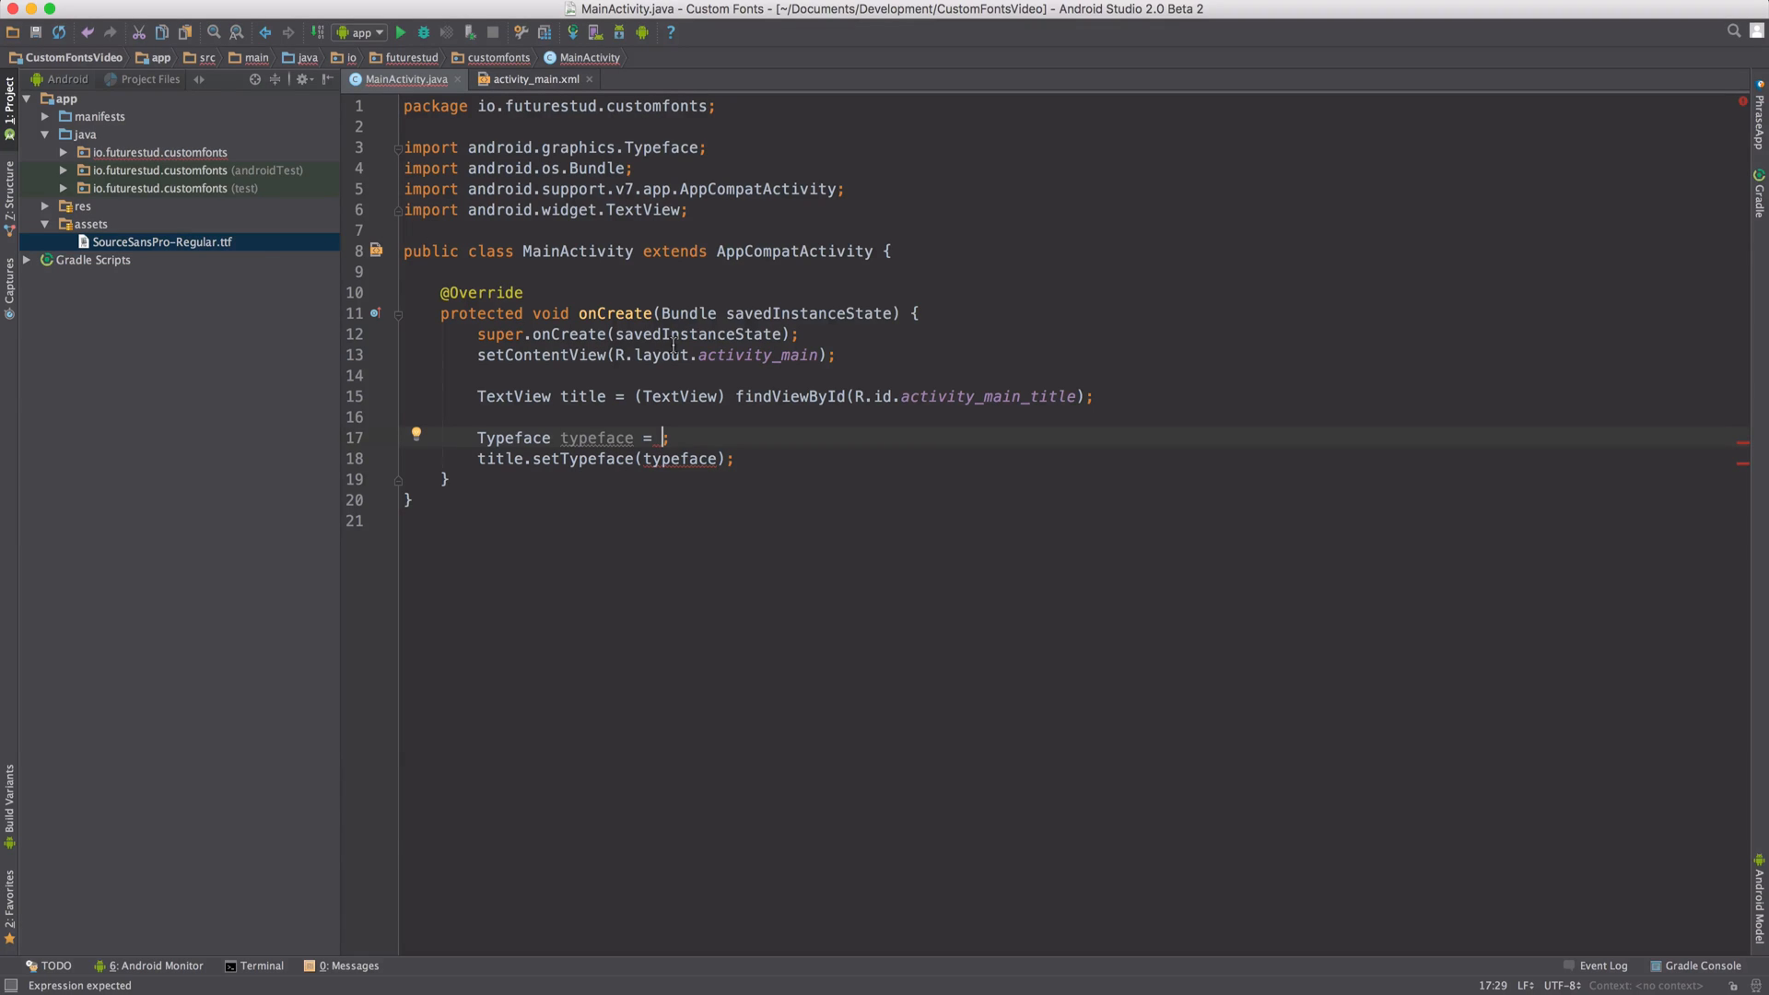
Initialize typeface with Typeface.createFromAsset(getAssets(), "SourceSansPro-Regular.ttf"), copying the file name via Rename
{"action": "type", "text": "Typeface.createFromAsset("}
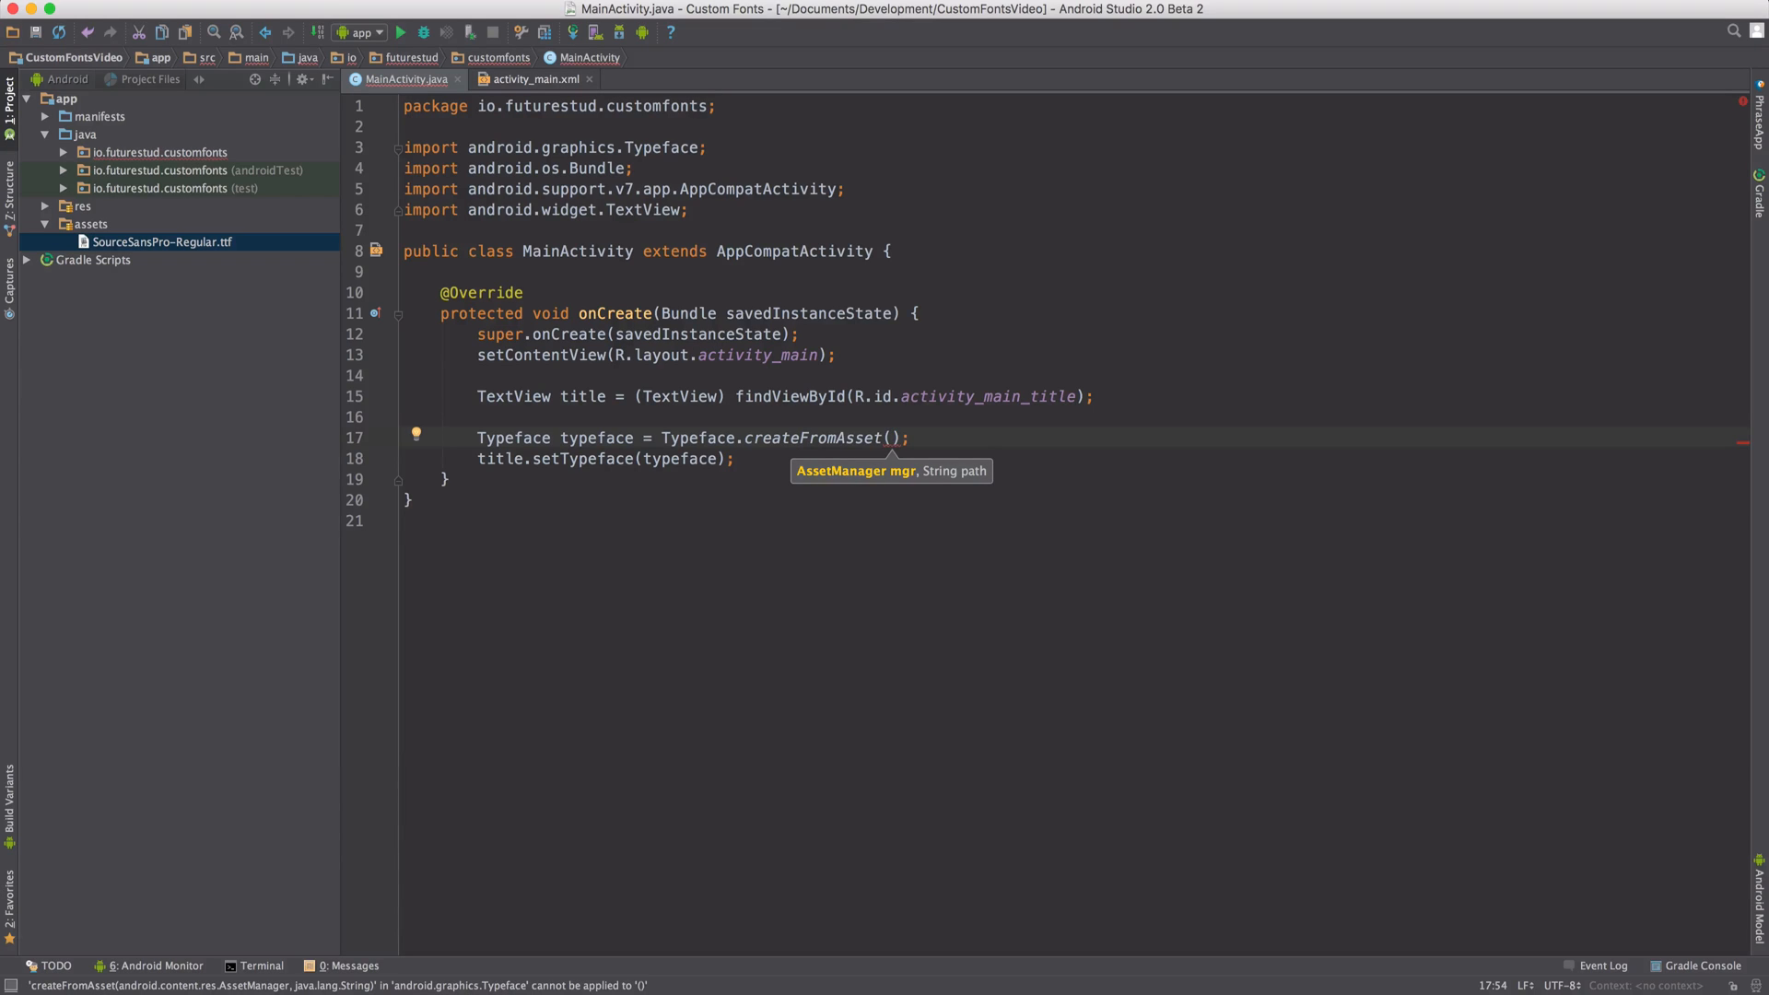
{"action": "type", "text": "getAssets(),"}
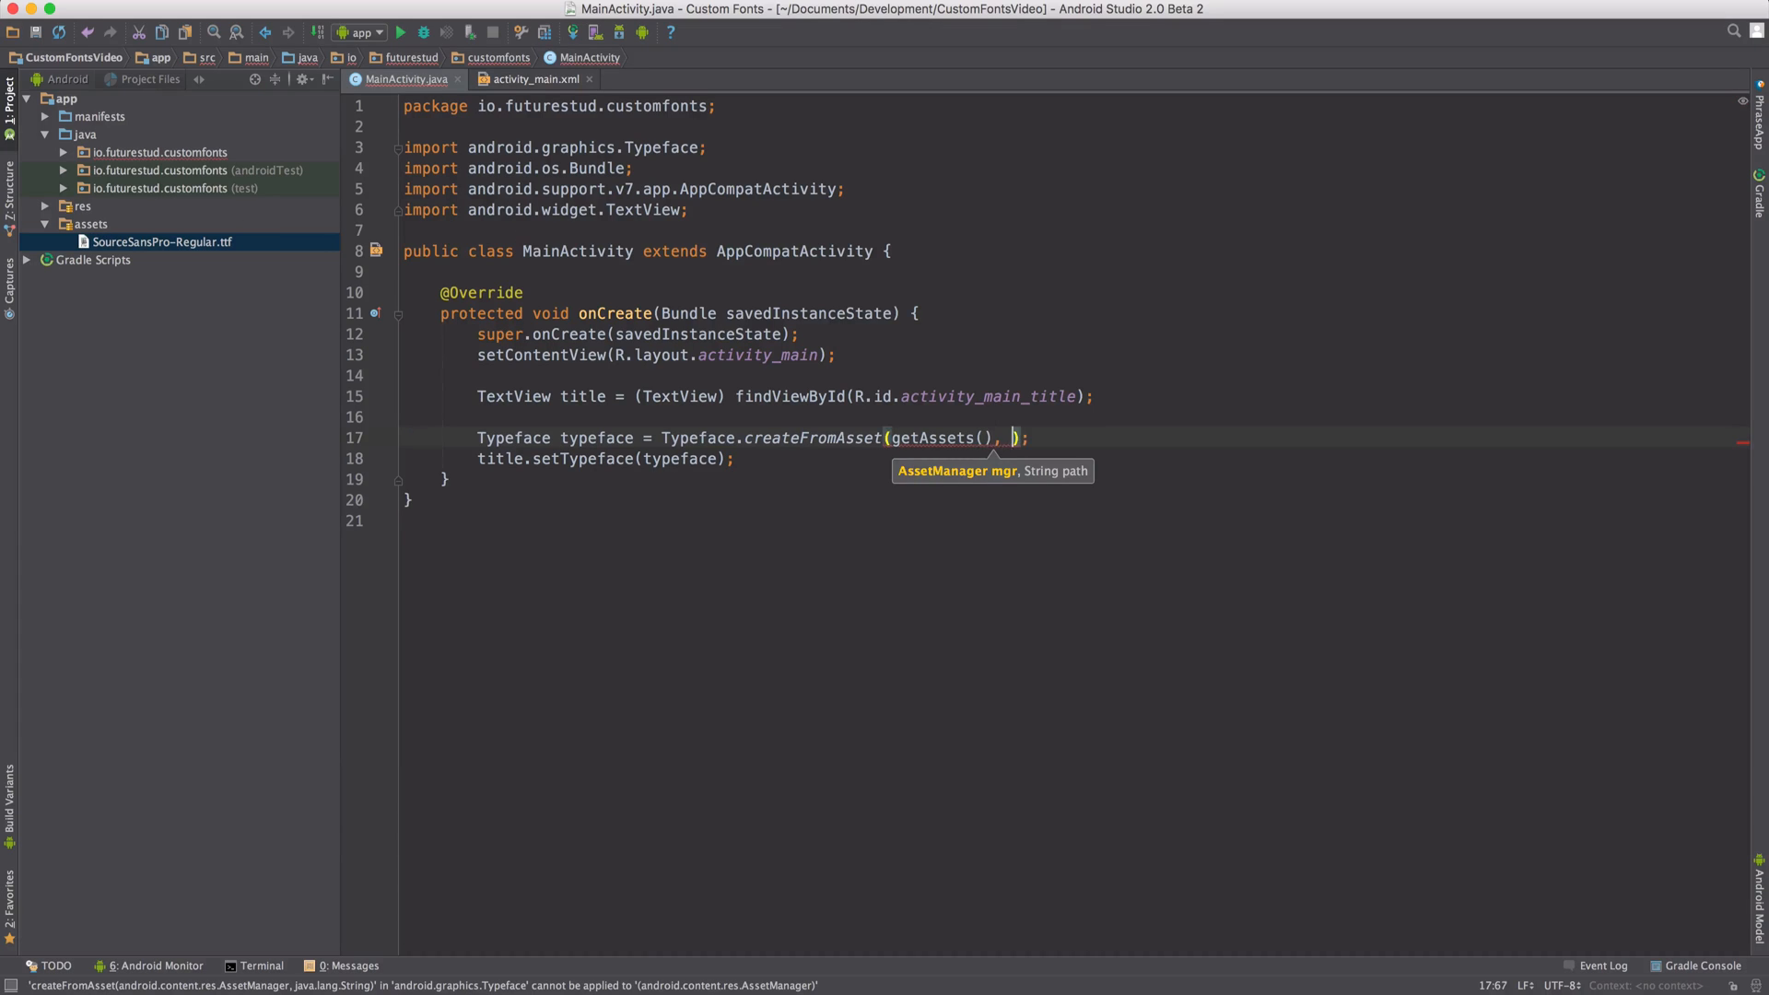
{"action": "type", "text": "\"\""}
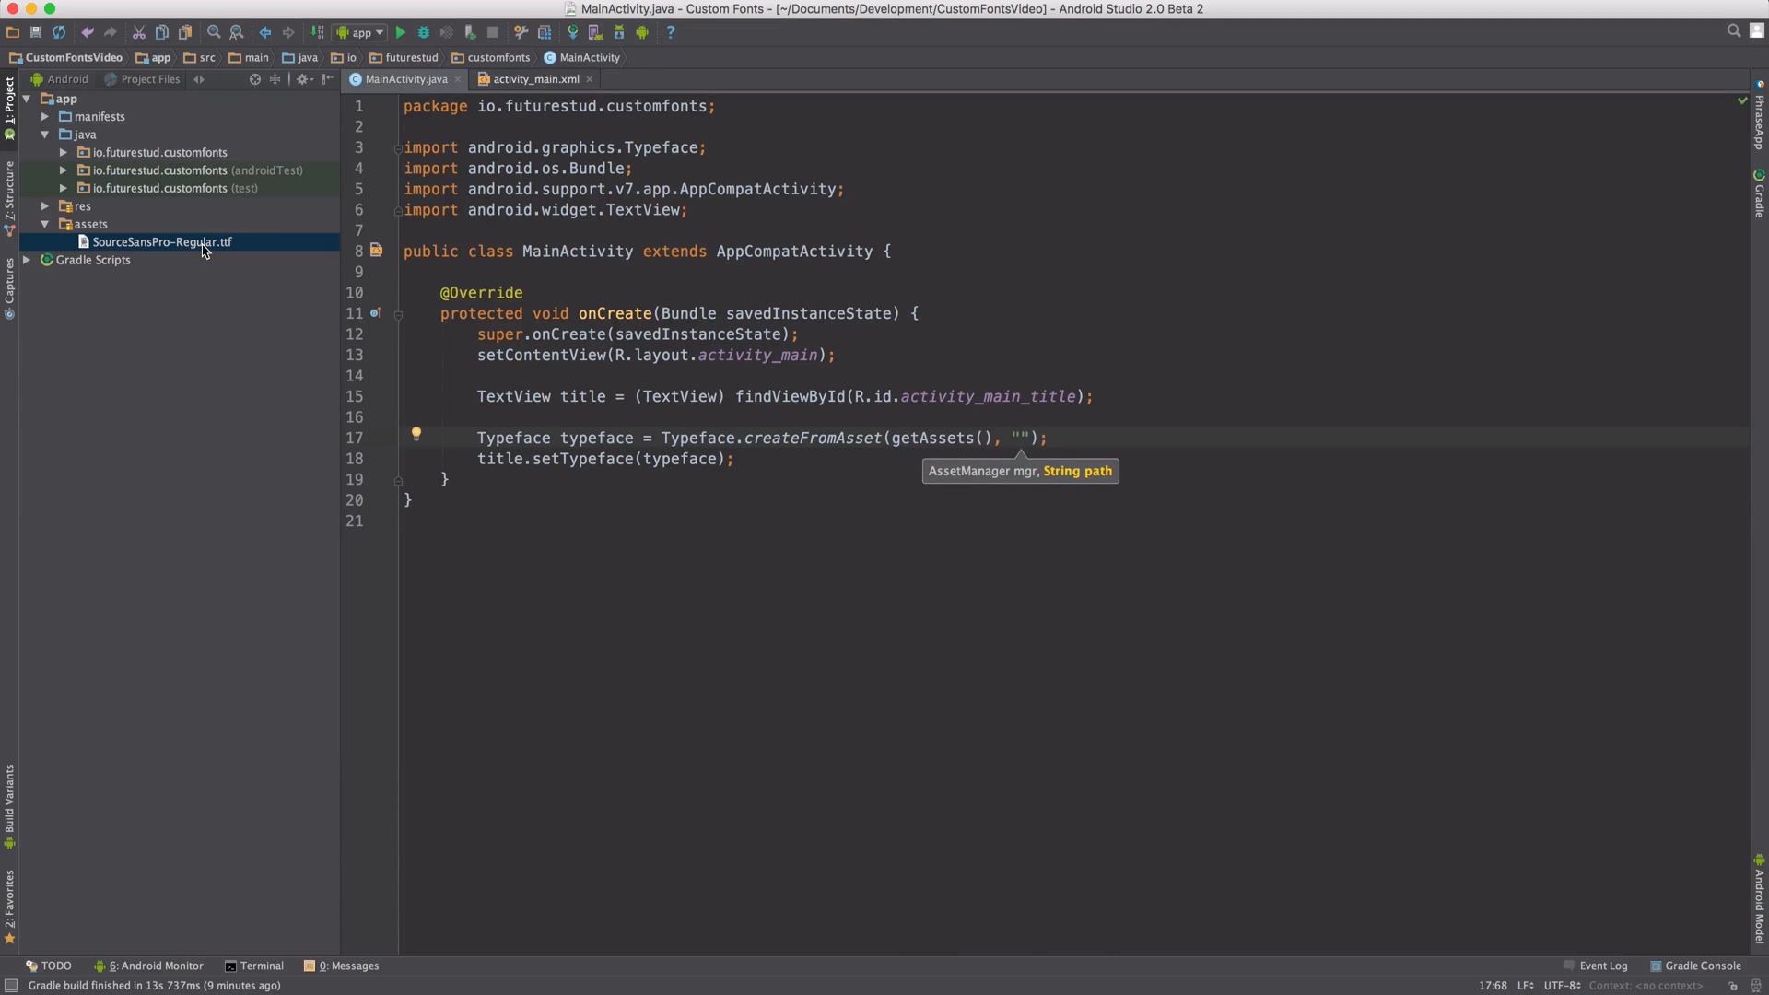
{"action": "right_click", "coordinate": [165, 242]}
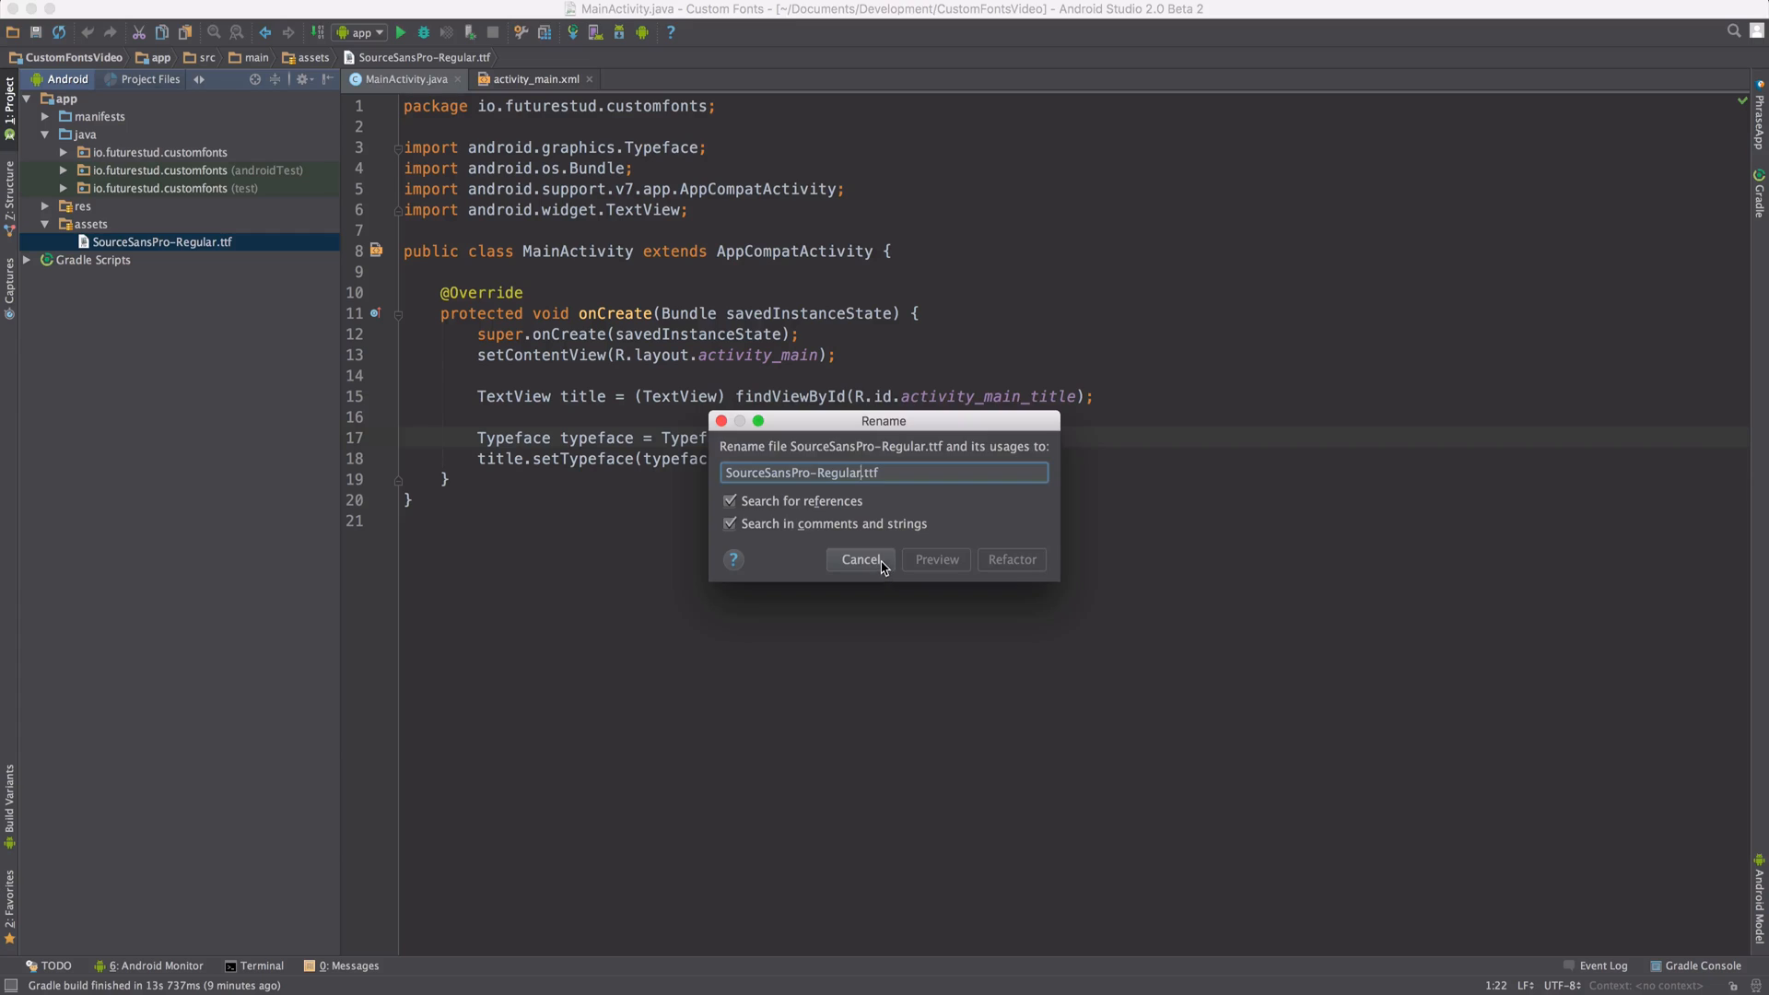
{"action": "left_click", "coordinate": [861, 559]}
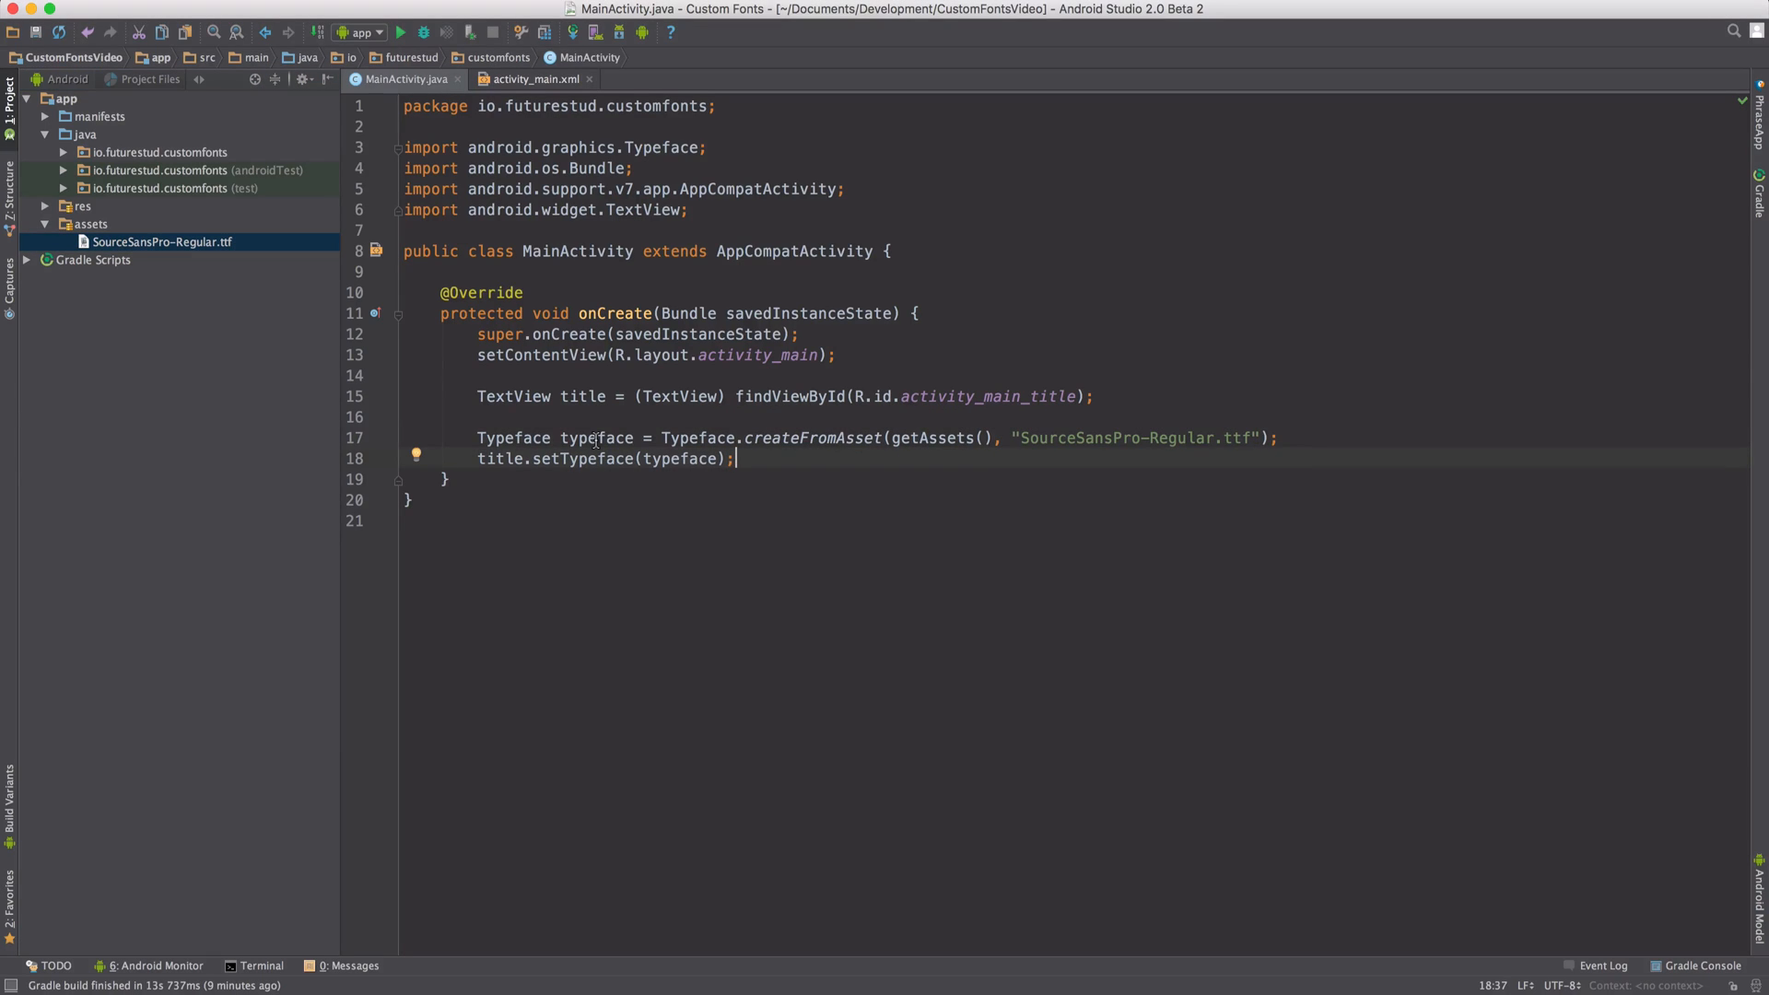
{"action": "double_click", "coordinate": [596, 438]}
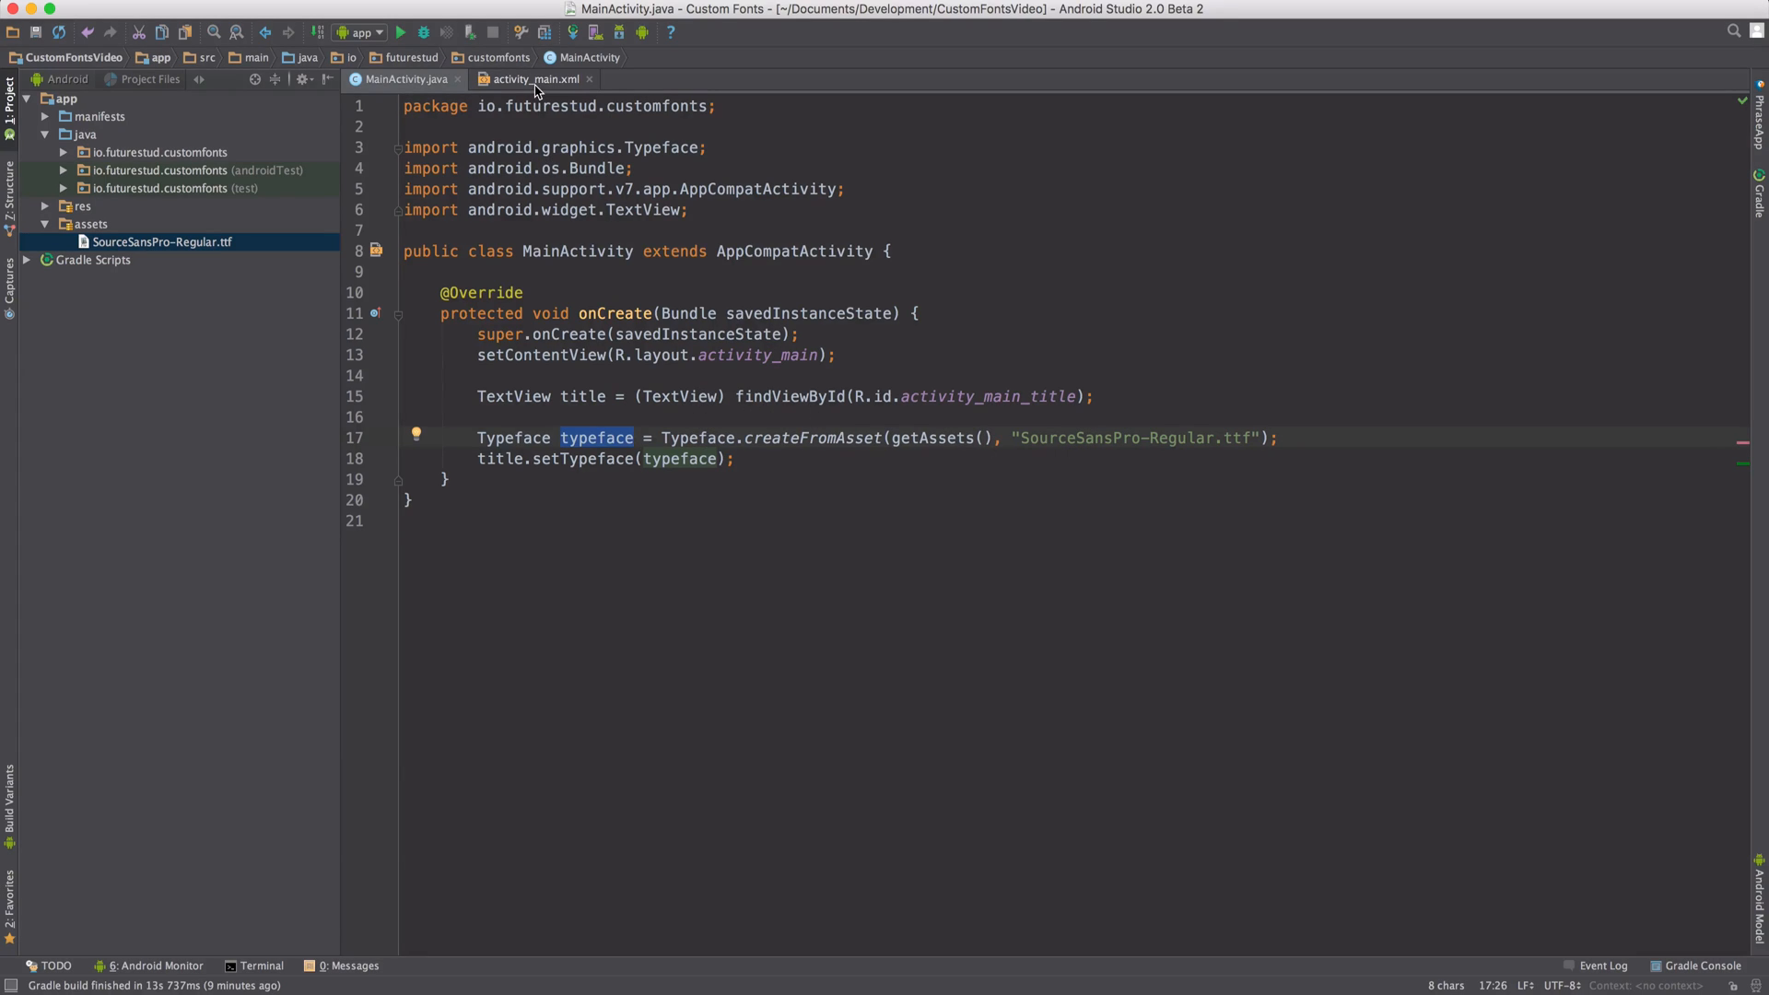
Return to activity_main.xml and start a run to choose a deployment target
{"action": "left_click", "coordinate": [536, 80]}
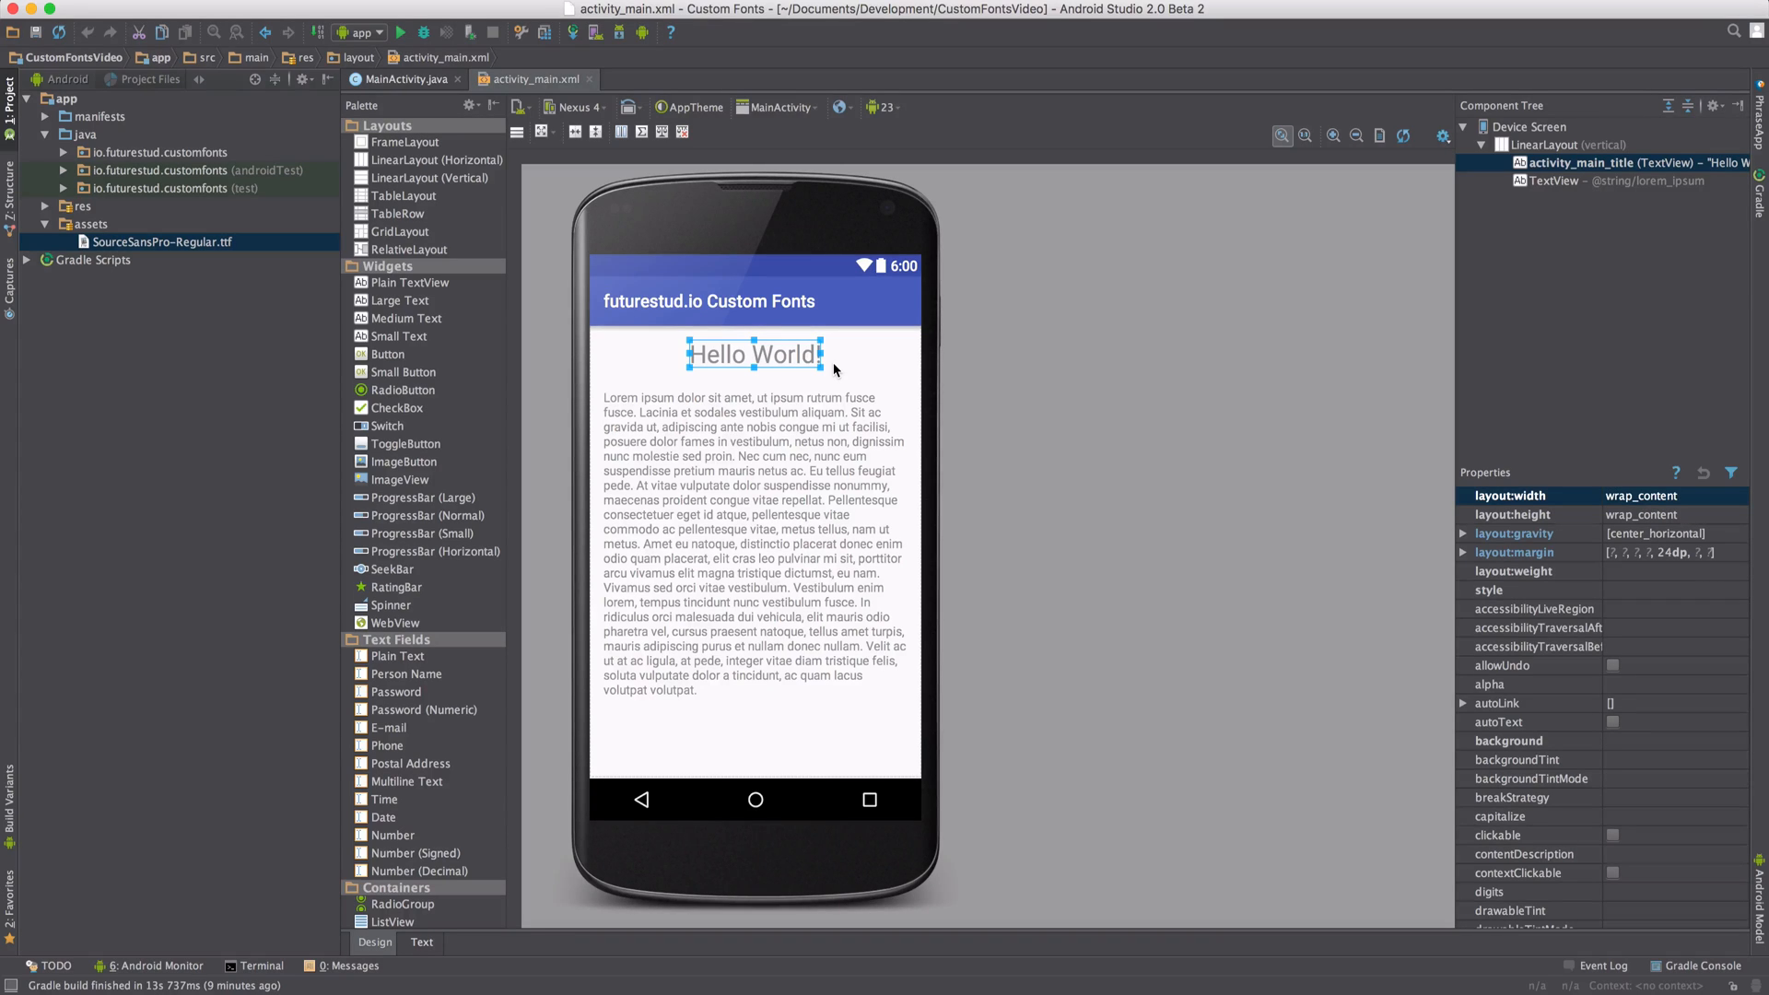
{"action": "left_click", "coordinate": [402, 32]}
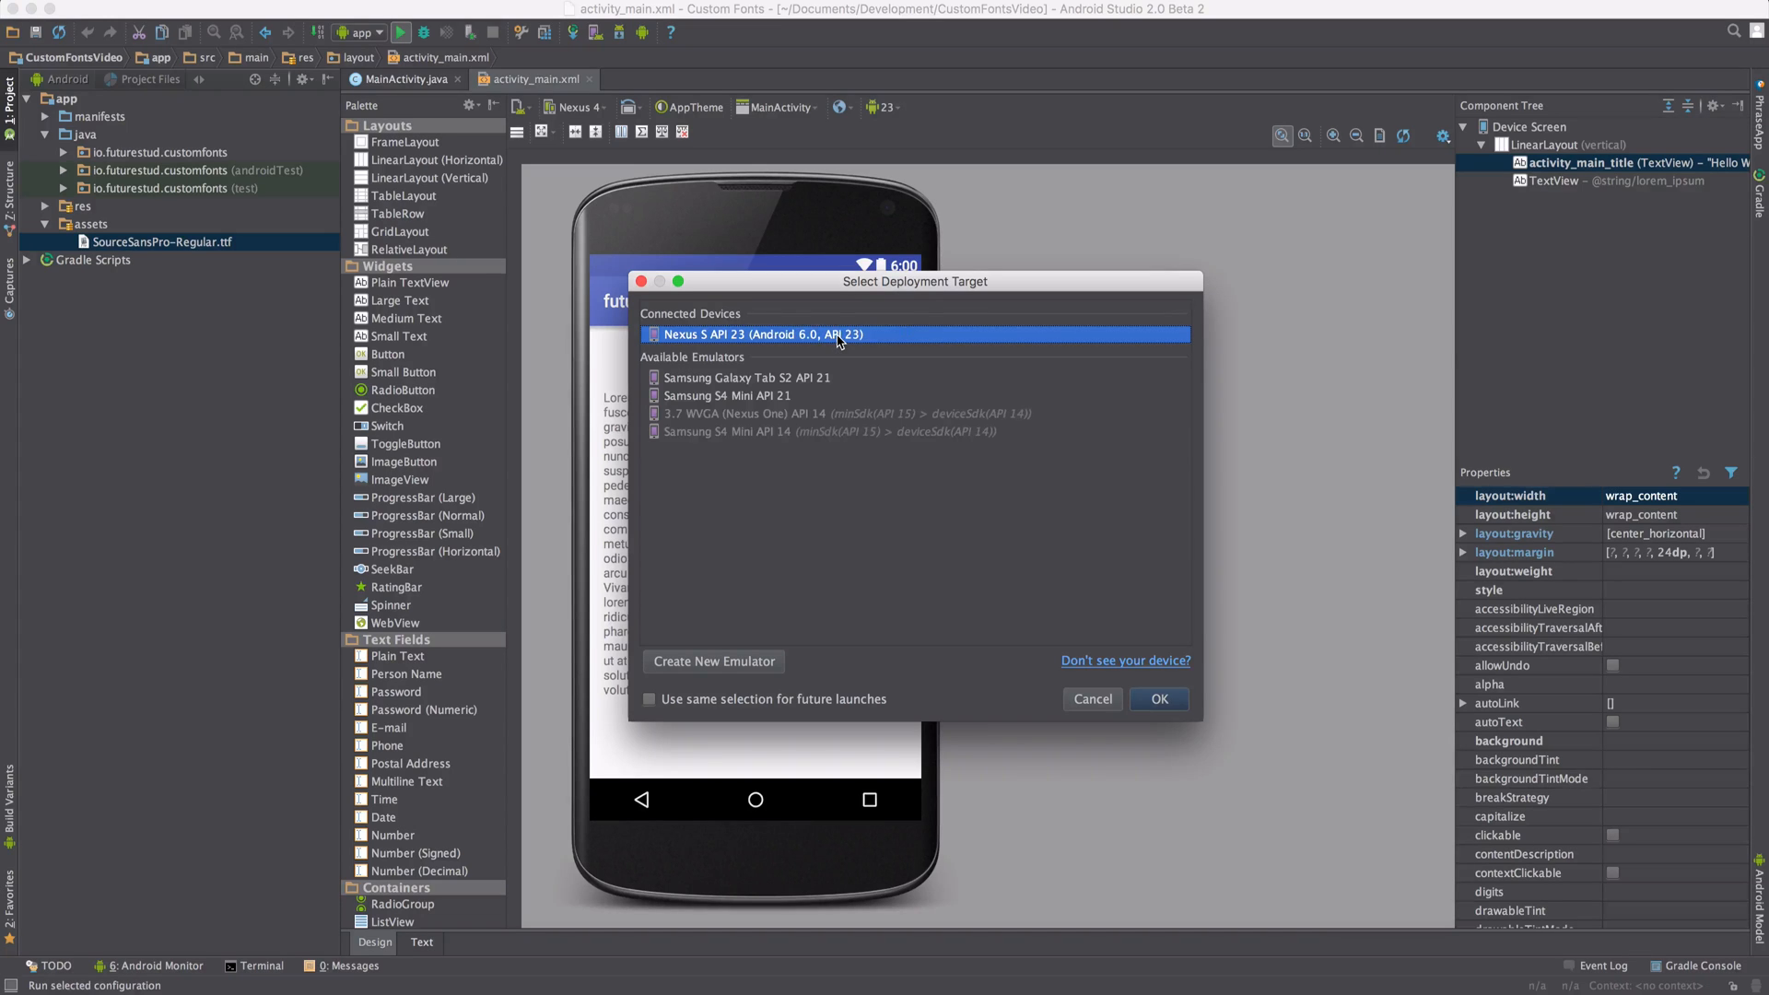
Deploy the app to the Nexus 5 API 23 emulator and view it running
{"action": "left_click", "coordinate": [1157, 699]}
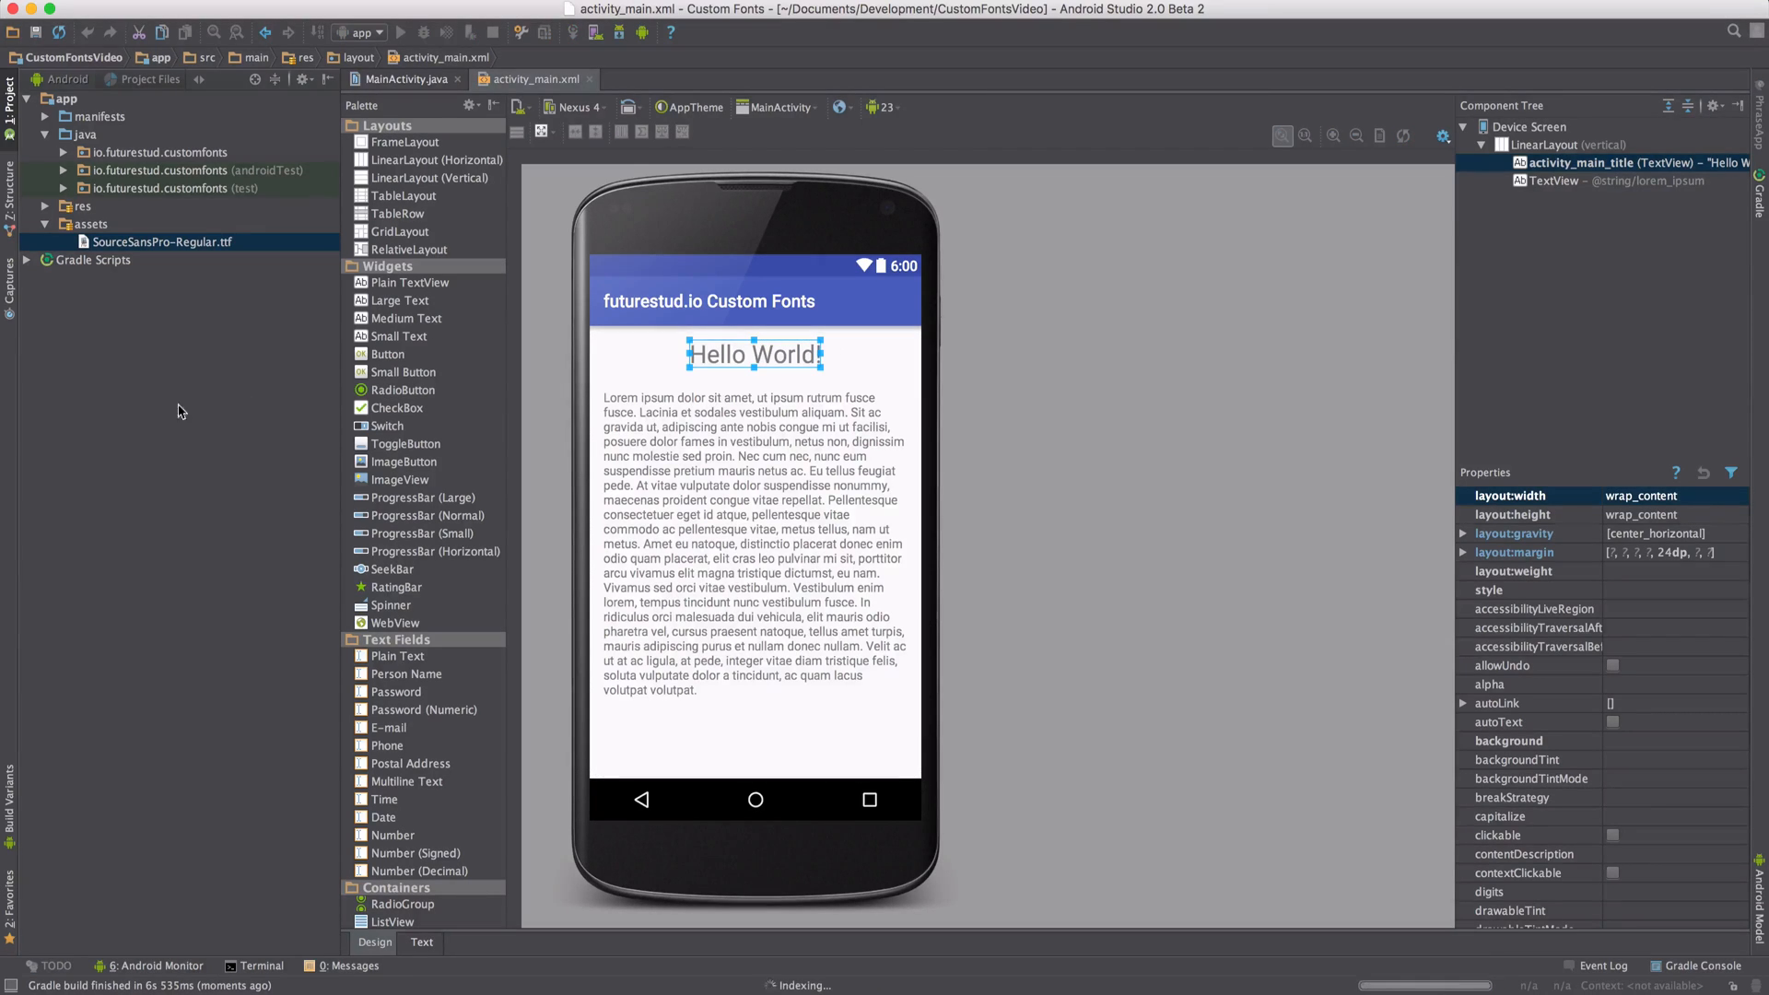
{"action": "left_click", "coordinate": [399, 31]}
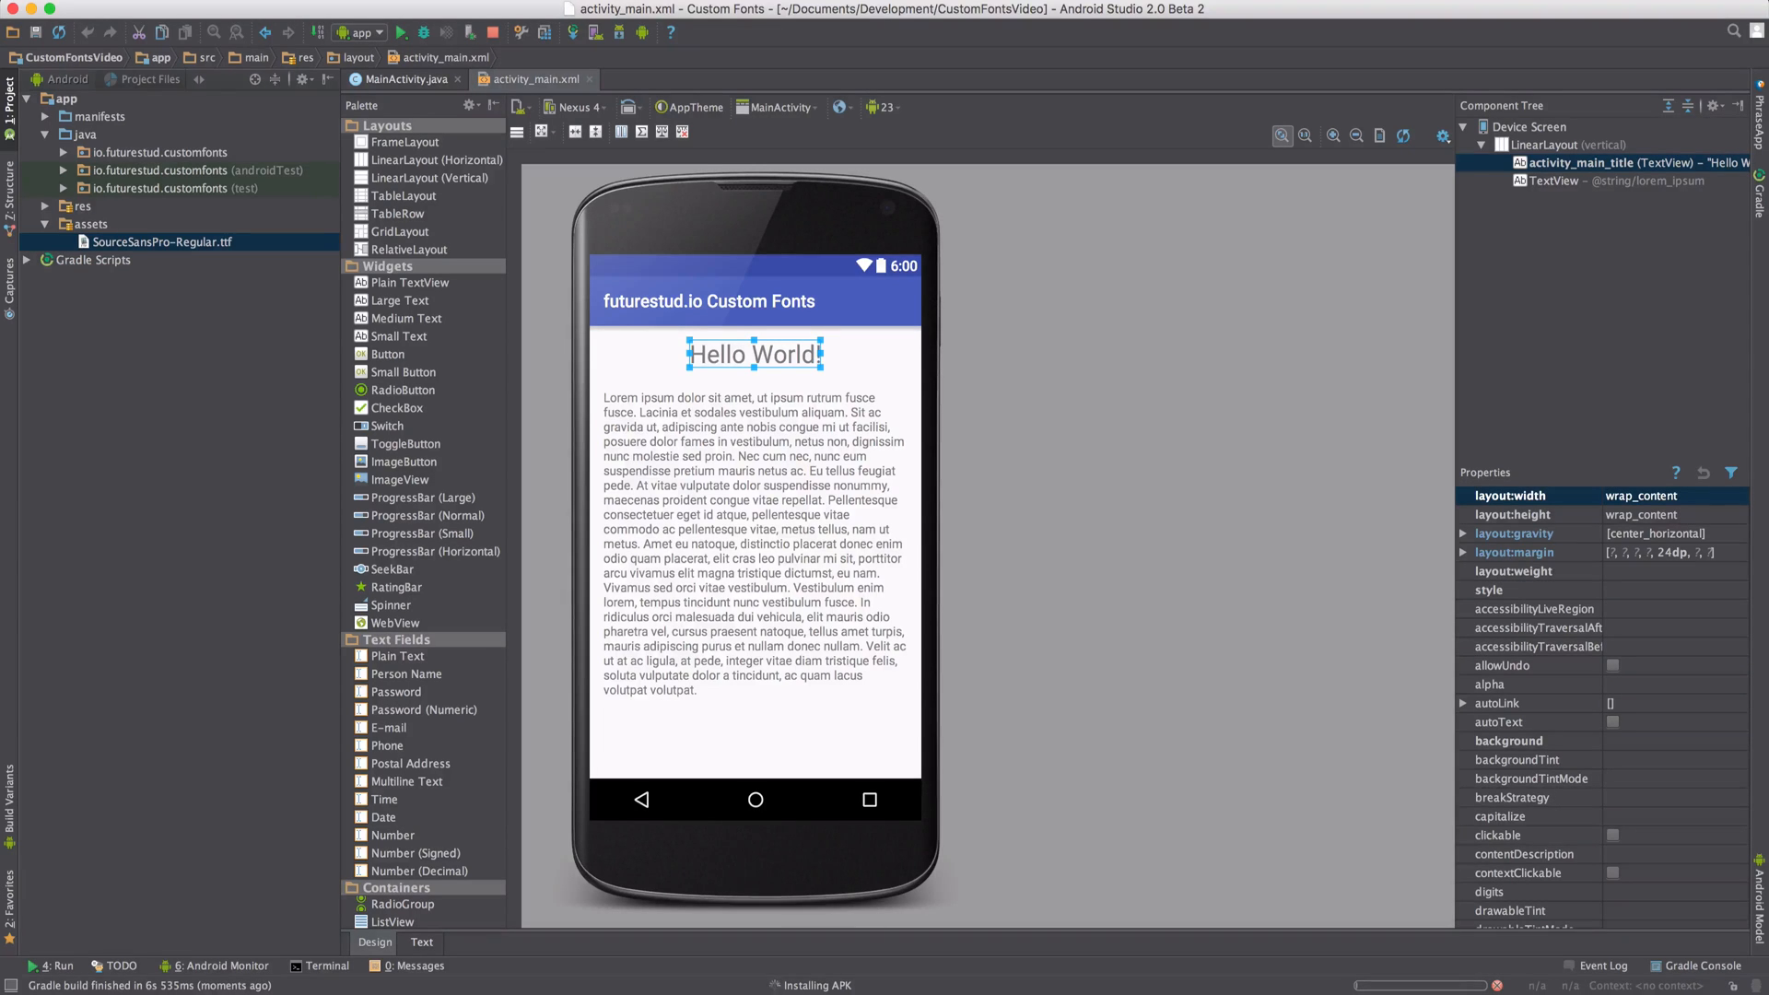
{"action": "left_click", "coordinate": [214, 964]}
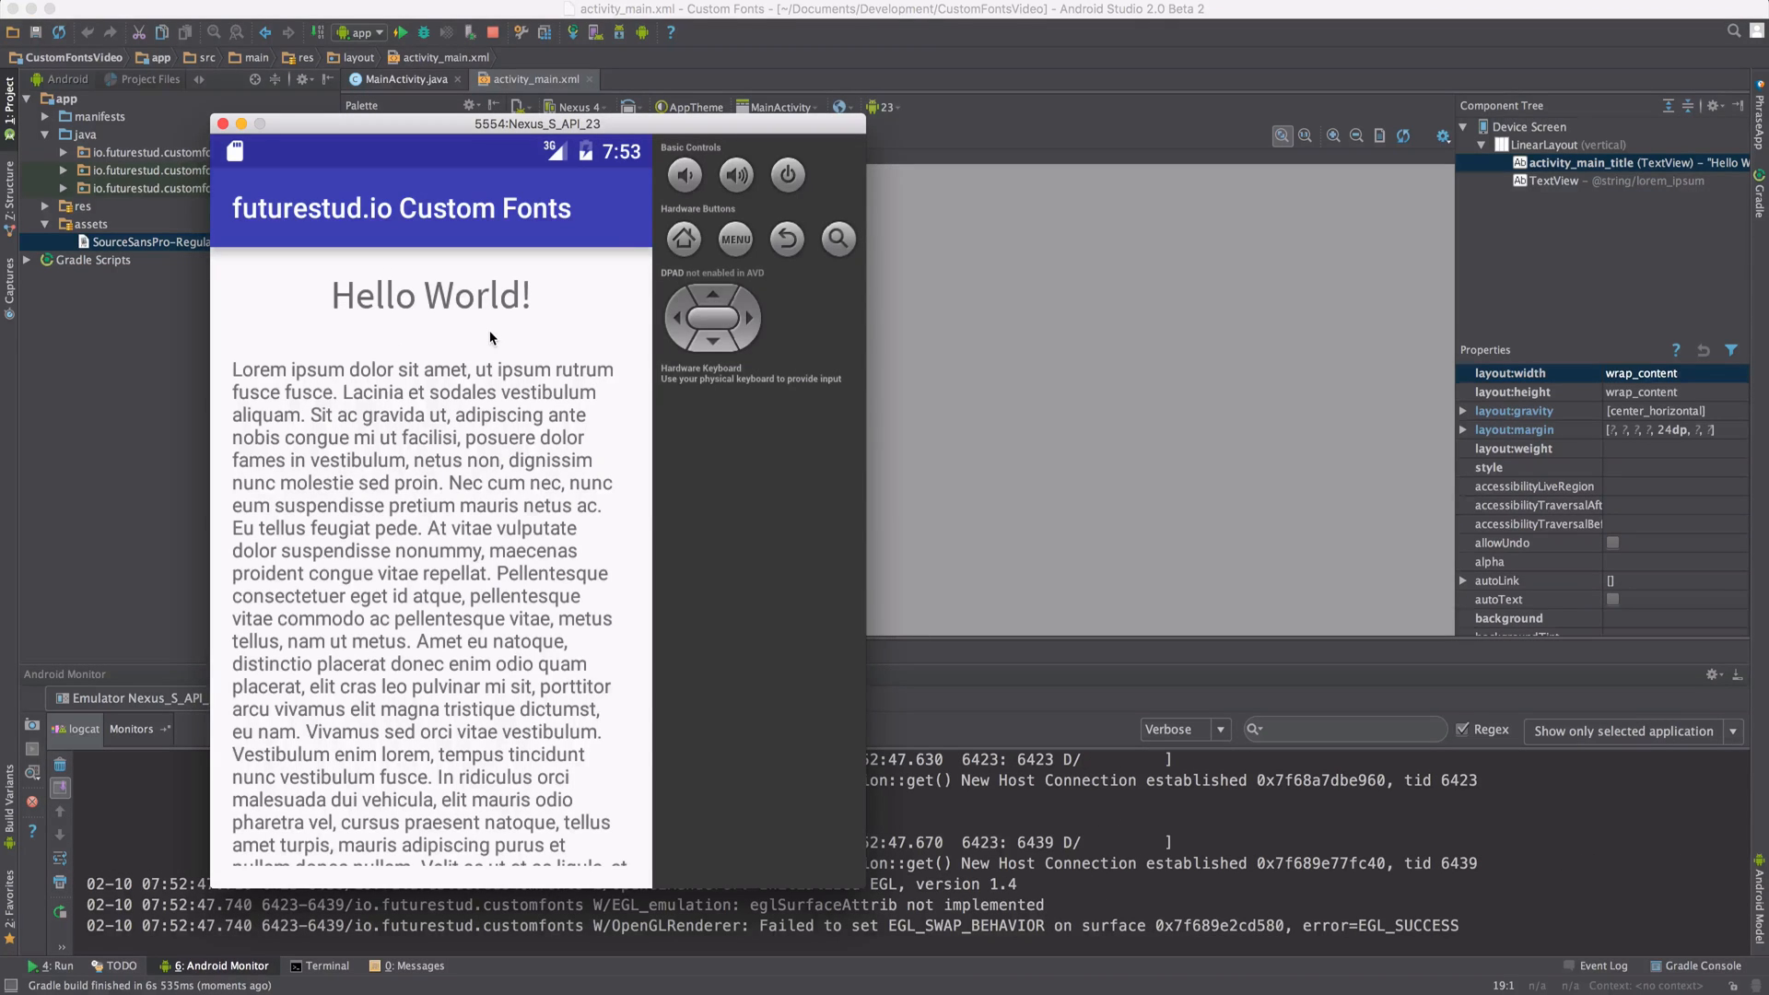
{"action": "mouse_move", "coordinate": [380, 283]}
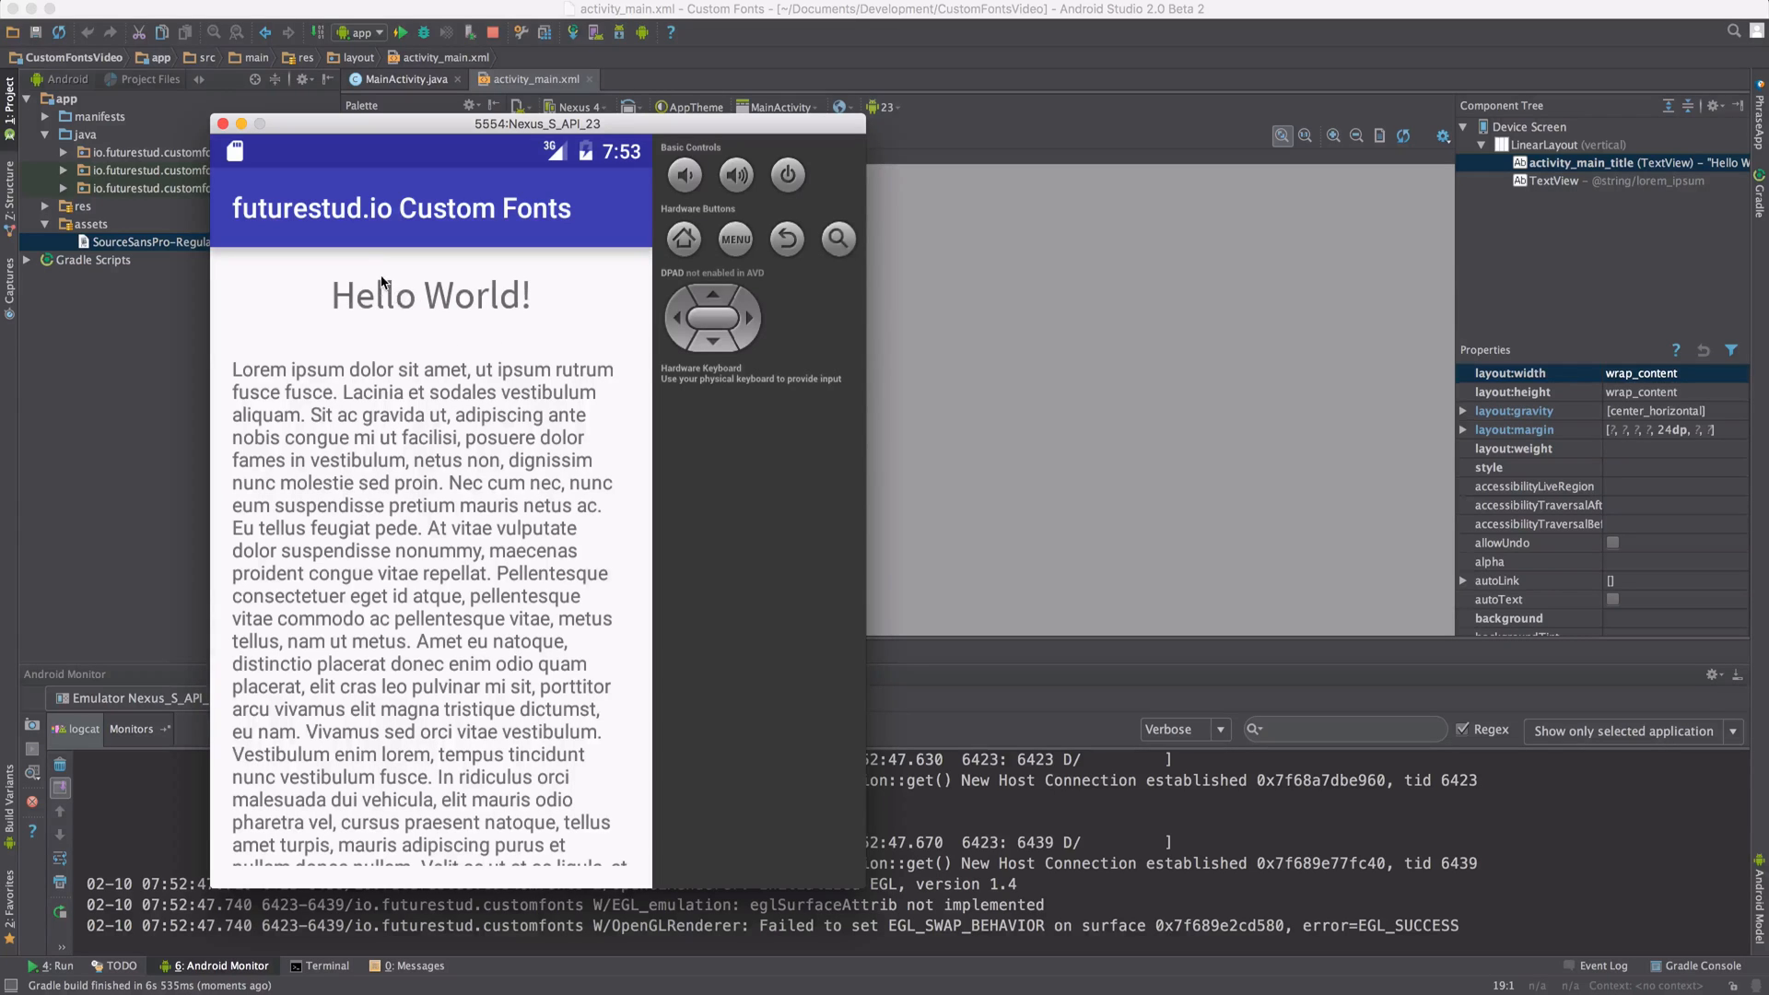